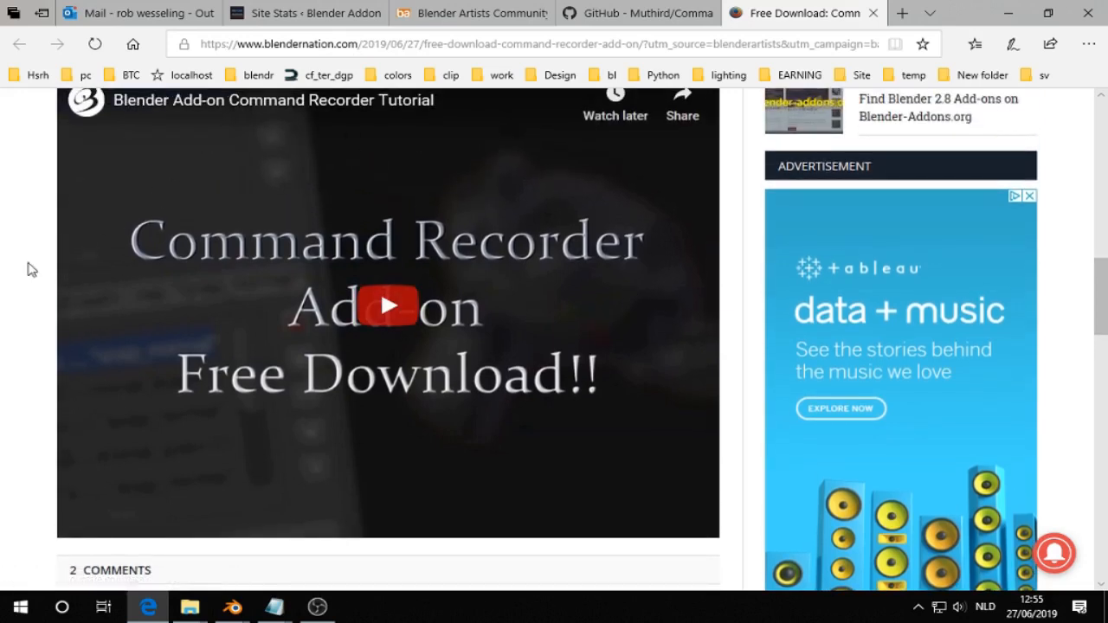
{"action": "mouse_move", "coordinate": [86, 253]}
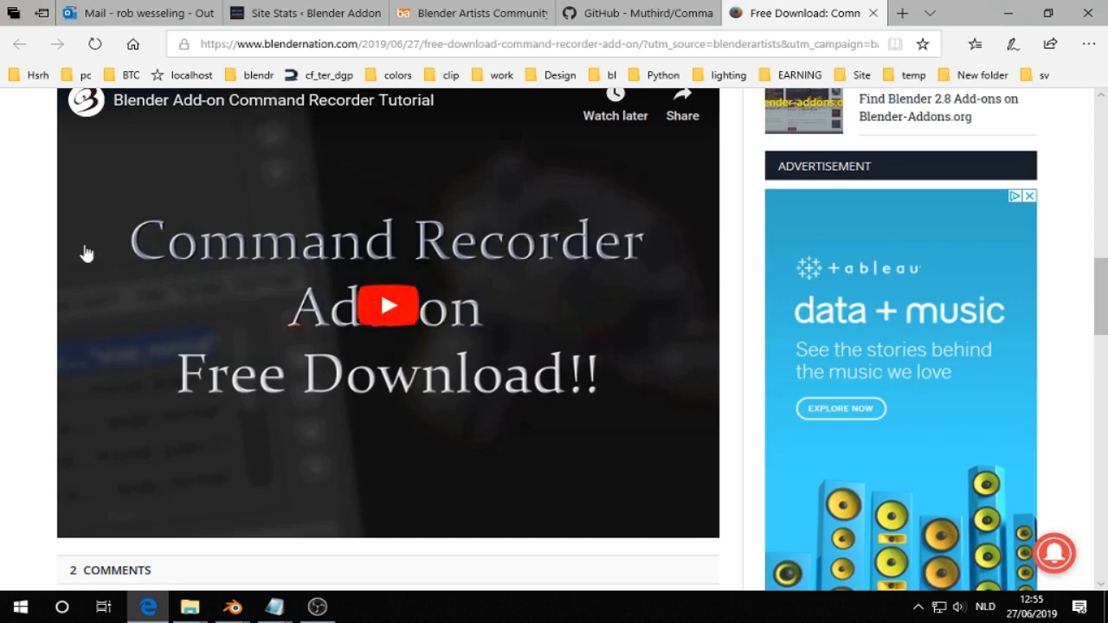
{"action": "mouse_move", "coordinate": [130, 246]}
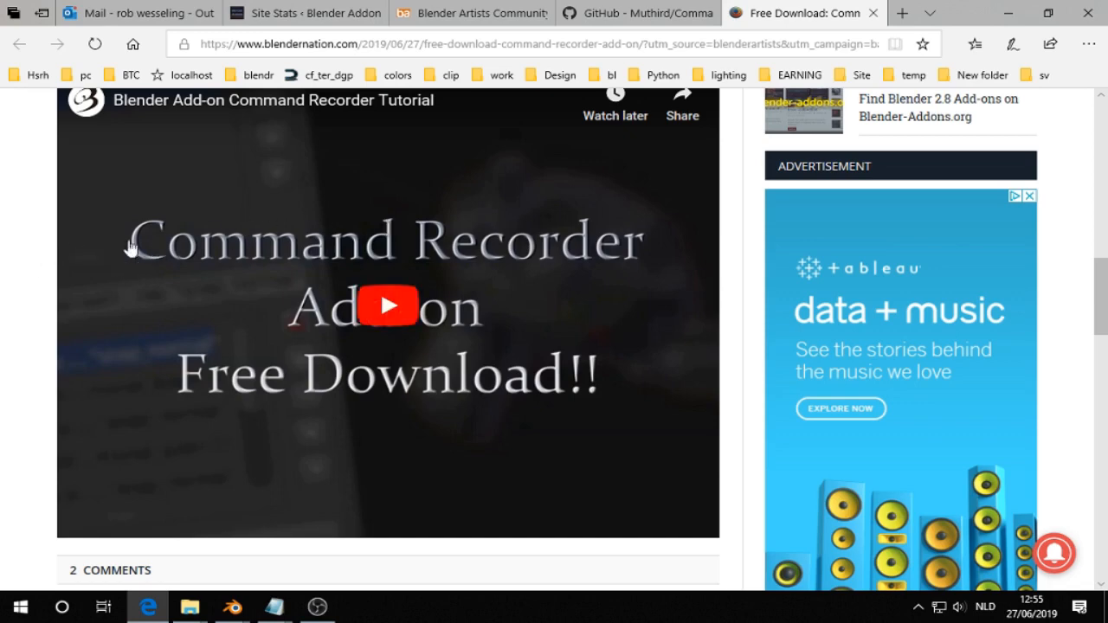
- Download the CommandRecorder2.8 repository master branch as a ZIP file
{"action": "scroll", "scroll_direction": "down", "scroll_amount": 3}
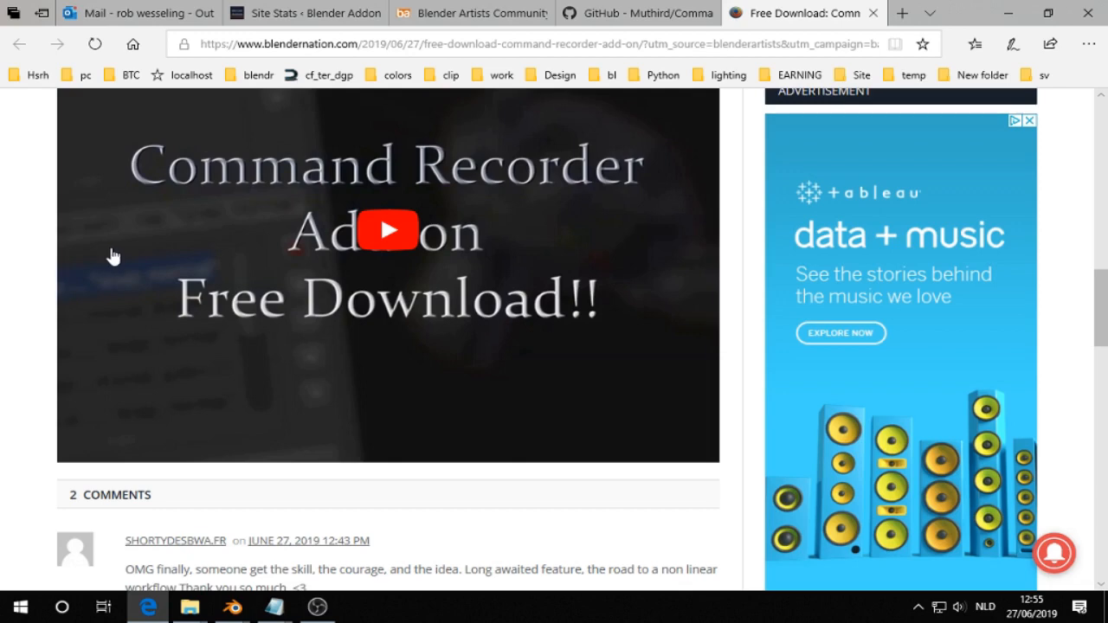
{"action": "scroll", "scroll_direction": "down", "scroll_amount": 3}
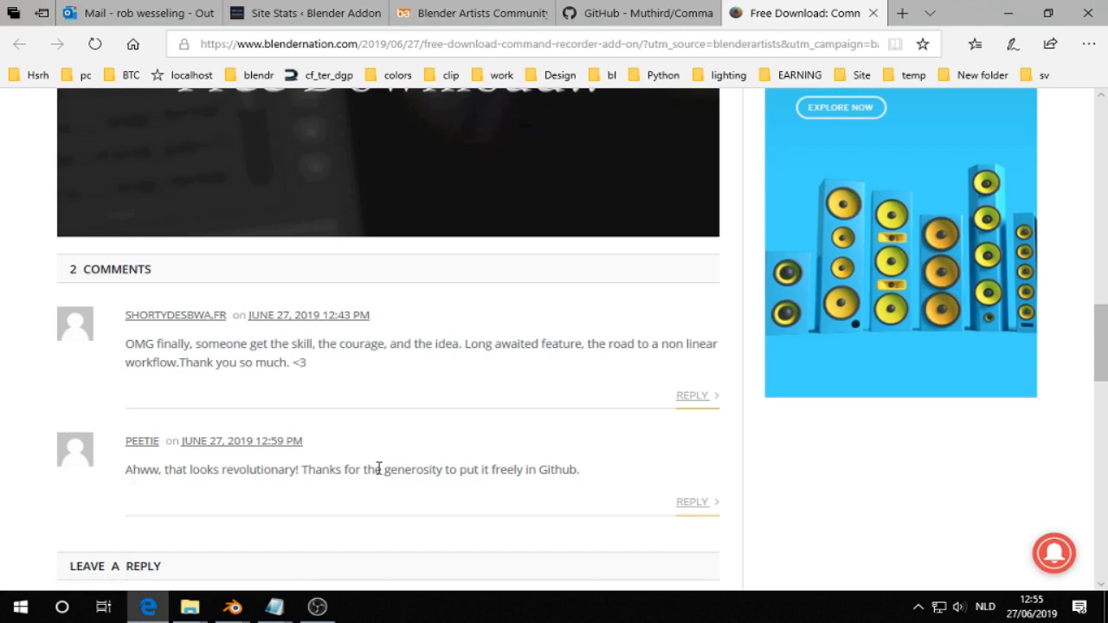
{"action": "mouse_move", "coordinate": [266, 468]}
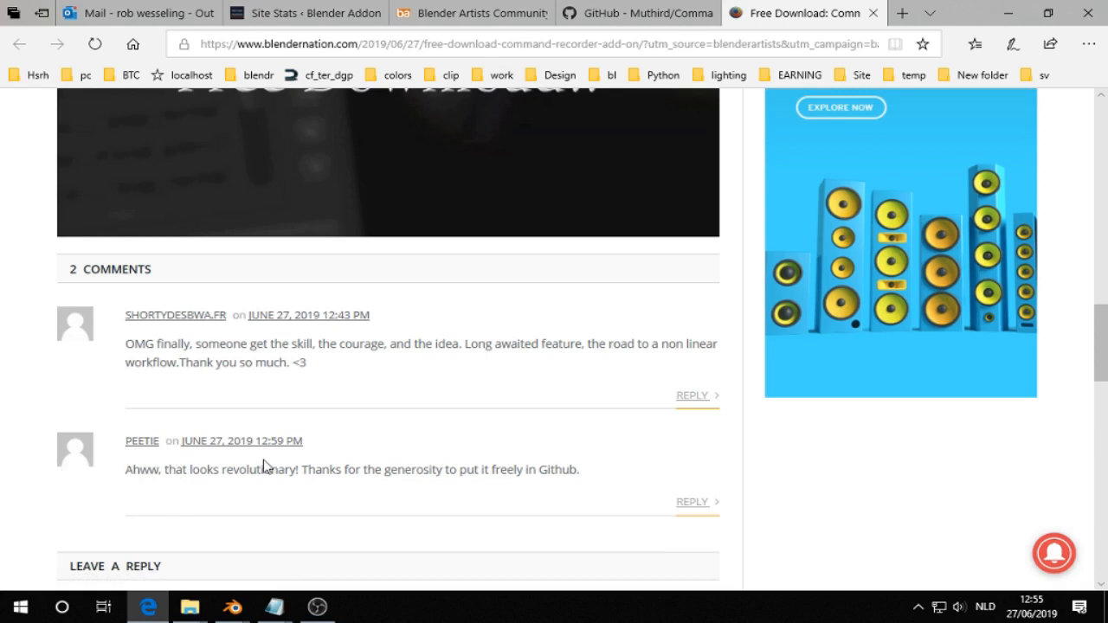
{"action": "mouse_move", "coordinate": [405, 426]}
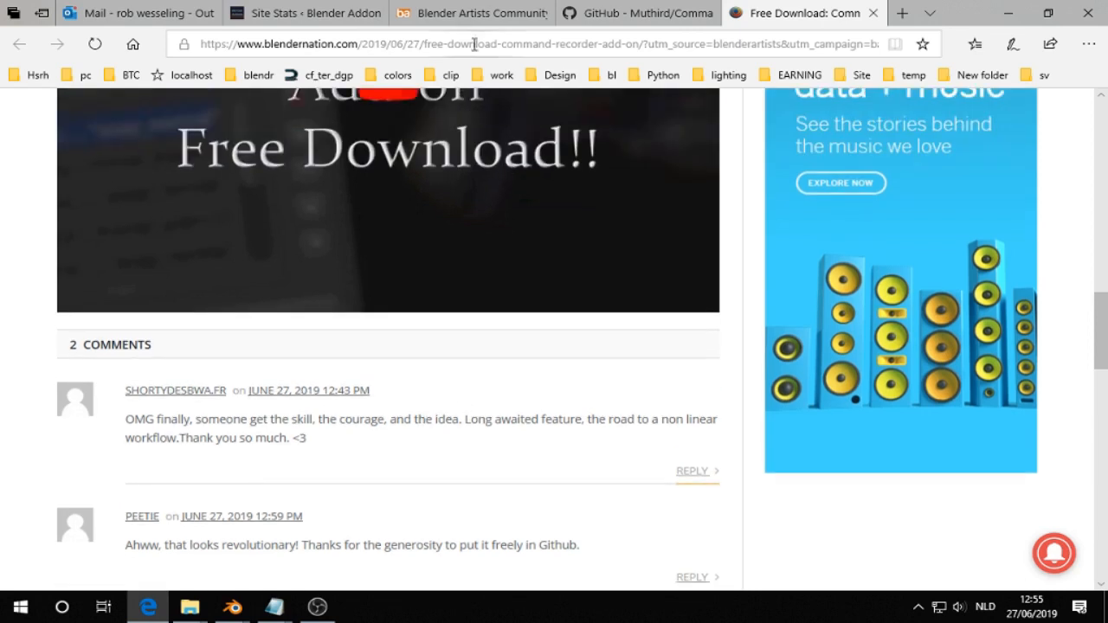
{"action": "mouse_move", "coordinate": [502, 14]}
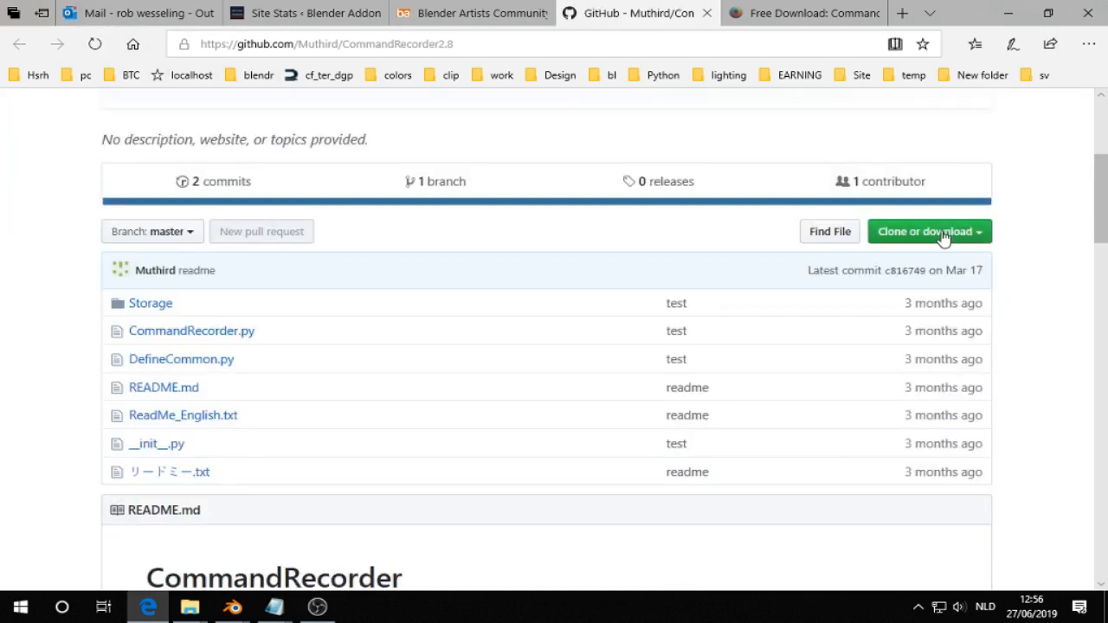
{"action": "left_click", "coordinate": [928, 232]}
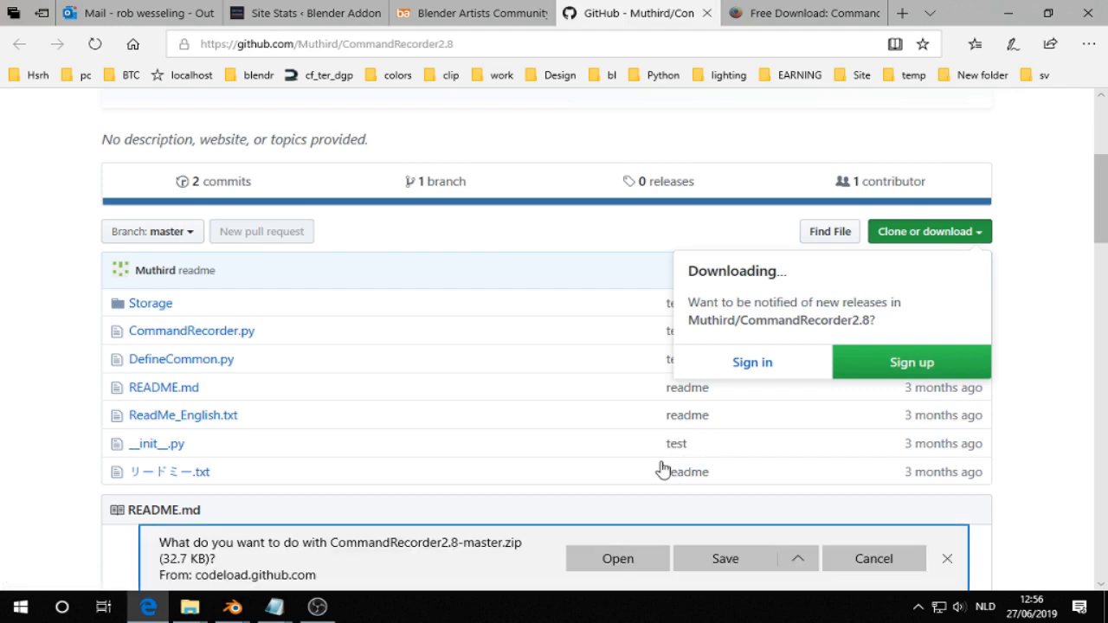
{"action": "mouse_move", "coordinate": [301, 575]}
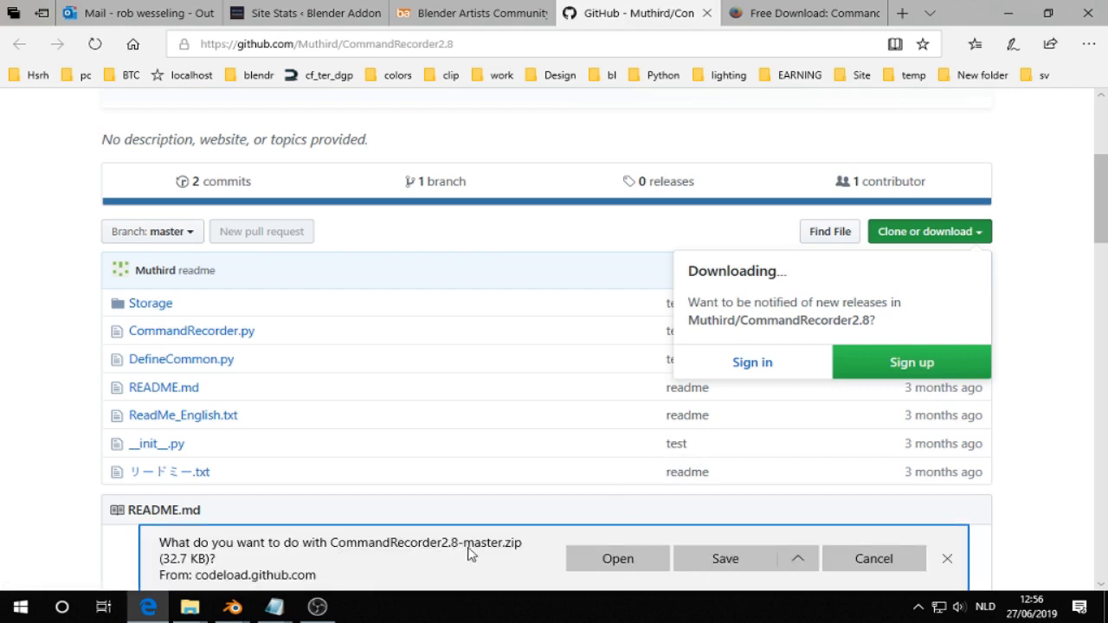
{"action": "mouse_move", "coordinate": [498, 561]}
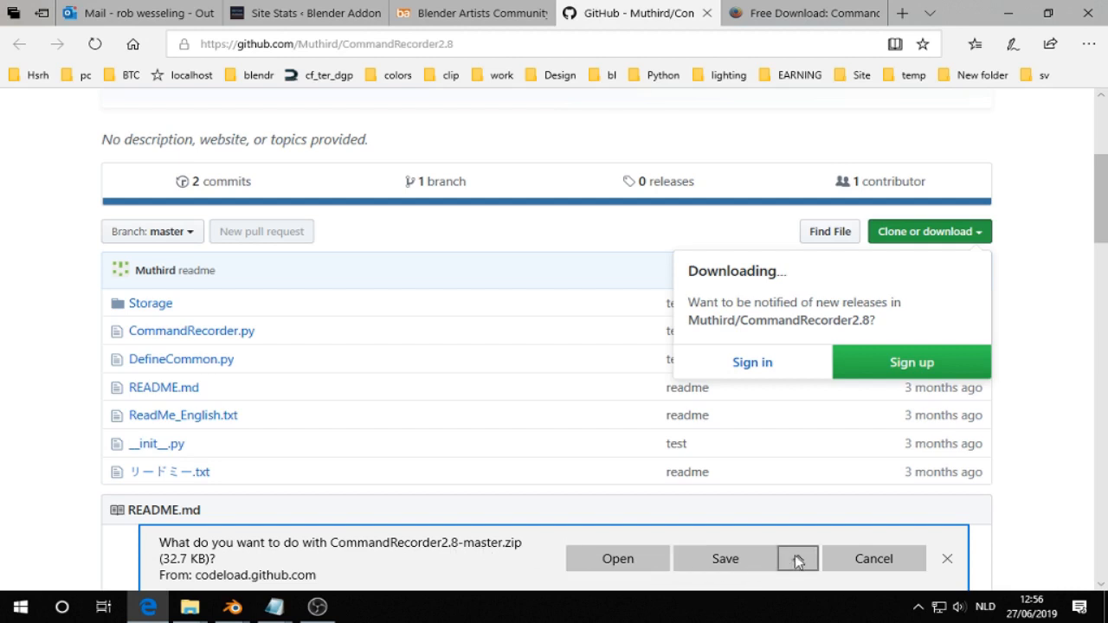
{"action": "mouse_move", "coordinate": [550, 421]}
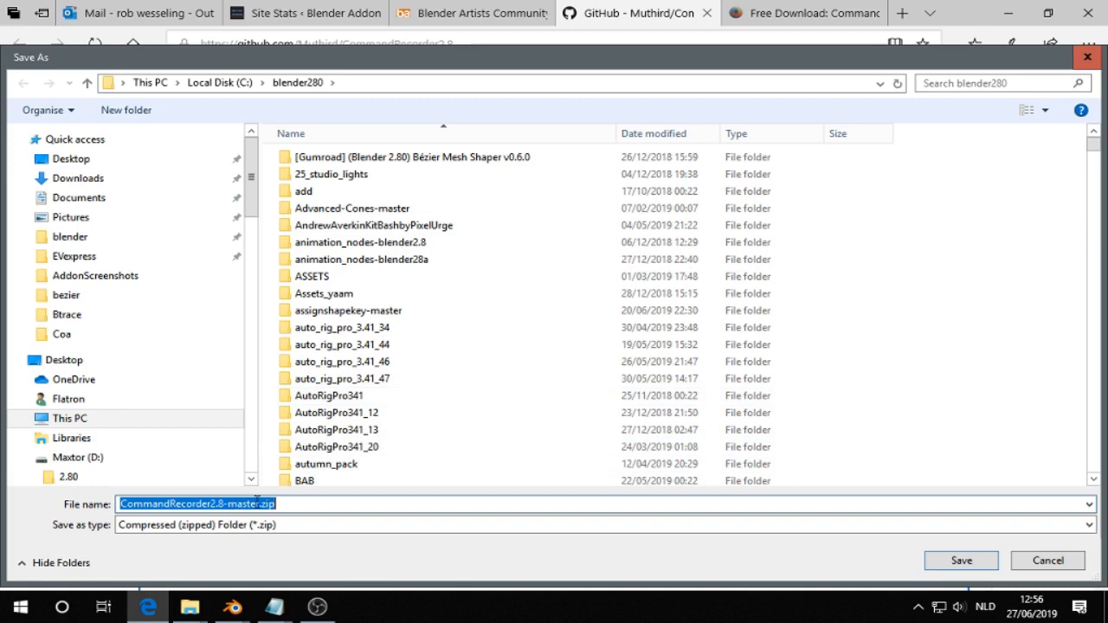
- Save the download as CommandRecorder1.zip in the blender280 folder
{"action": "left_click", "coordinate": [242, 502]}
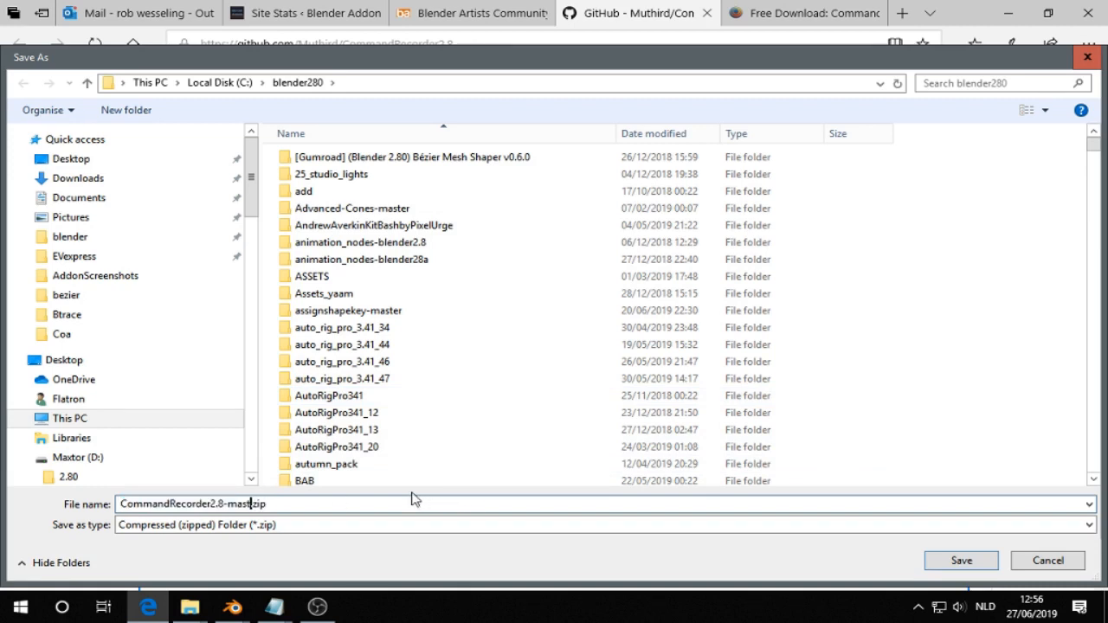
{"action": "type", "text": "CommandRecorder.zip"}
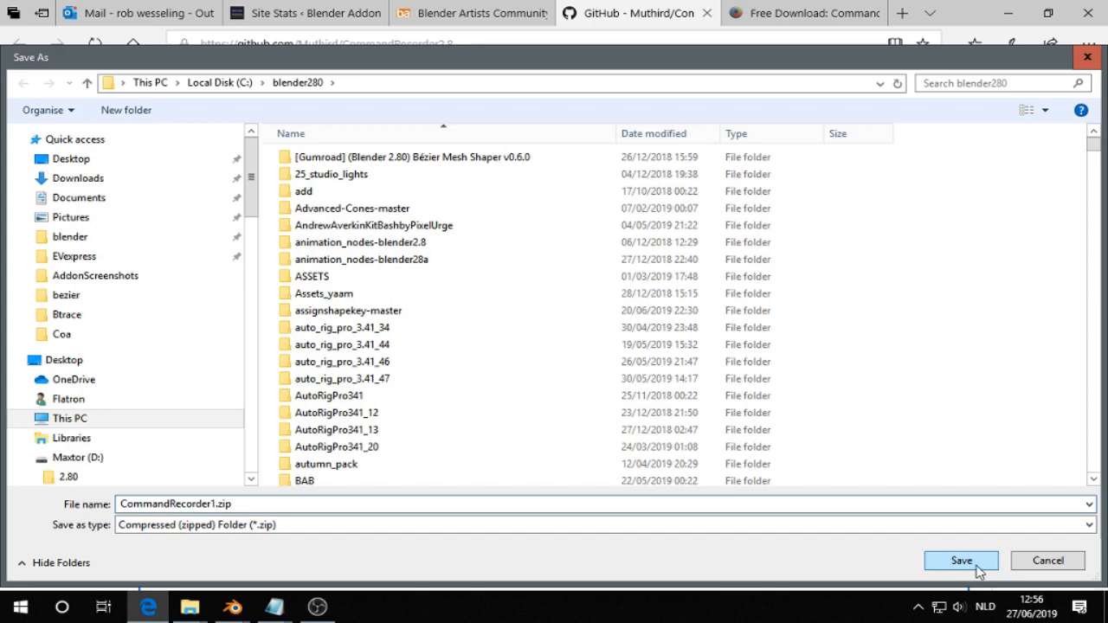
{"action": "left_click", "coordinate": [963, 562]}
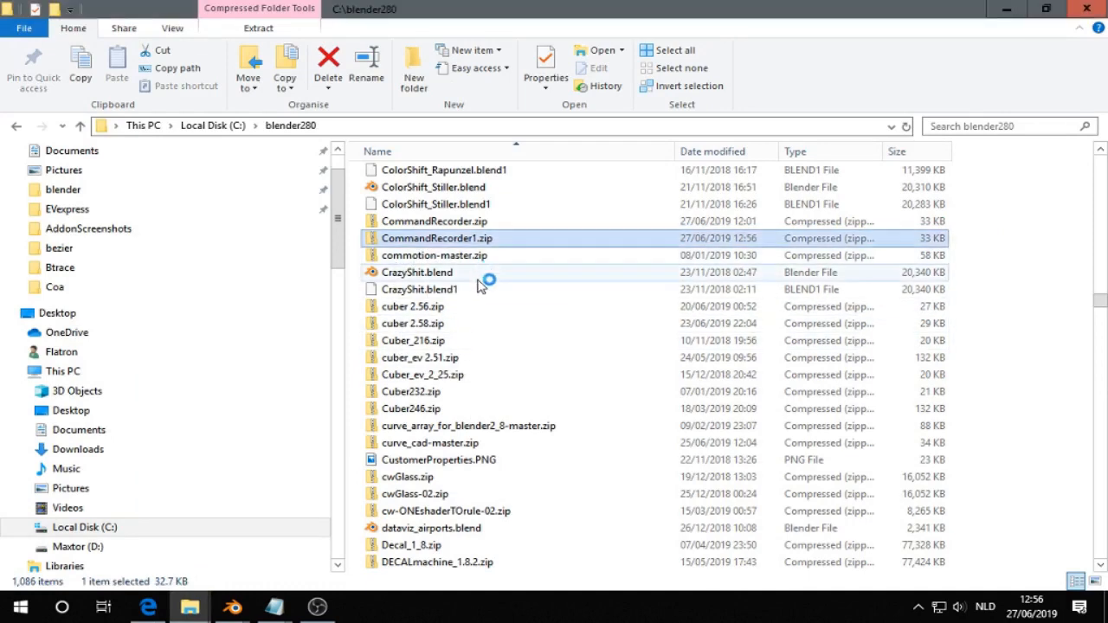
- Check the saved CommandRecorder1.zip in the blender280 folder
{"action": "double_click", "coordinate": [436, 239]}
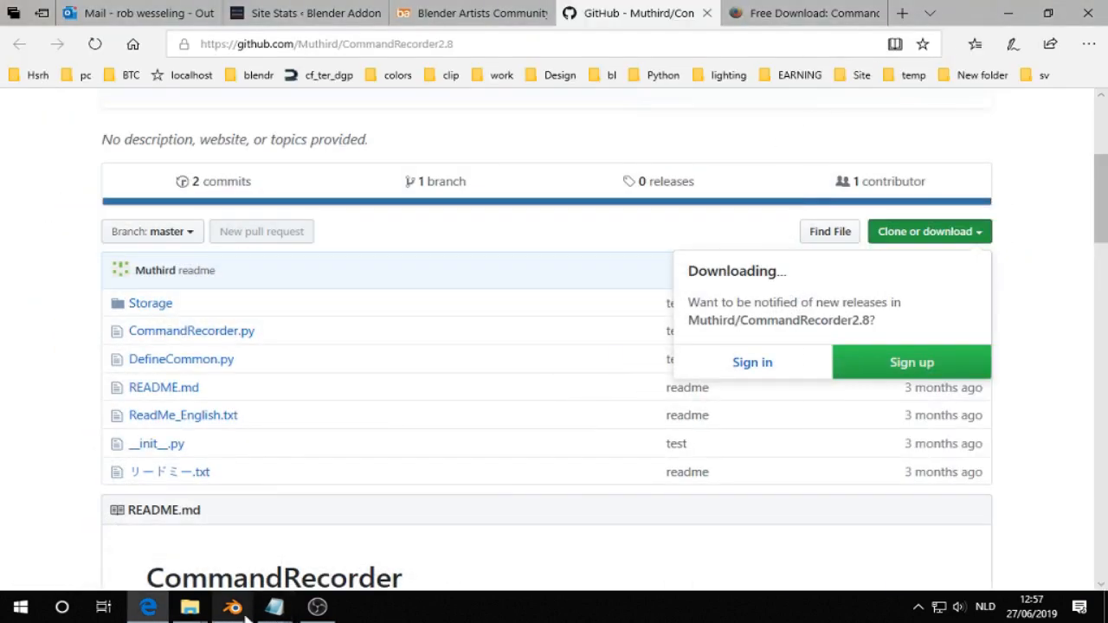
{"action": "mouse_move", "coordinate": [235, 613]}
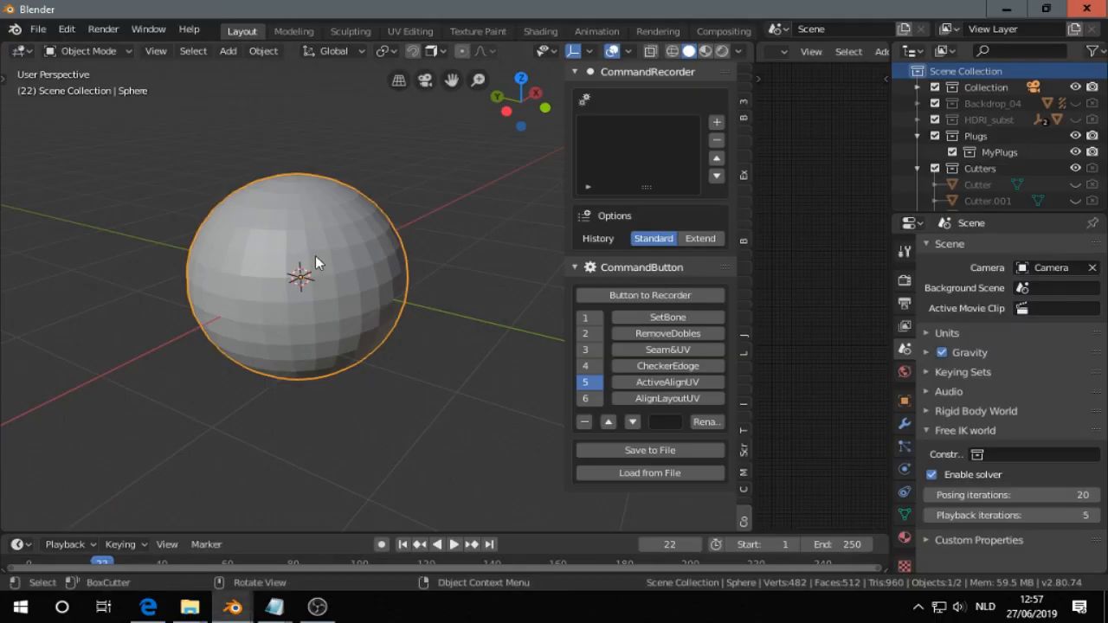
- Add a new Command Recorder list entry and begin renaming it 'Extr'
{"action": "left_click_drag", "start_coordinate": [316, 264], "coordinate": [286, 275]}
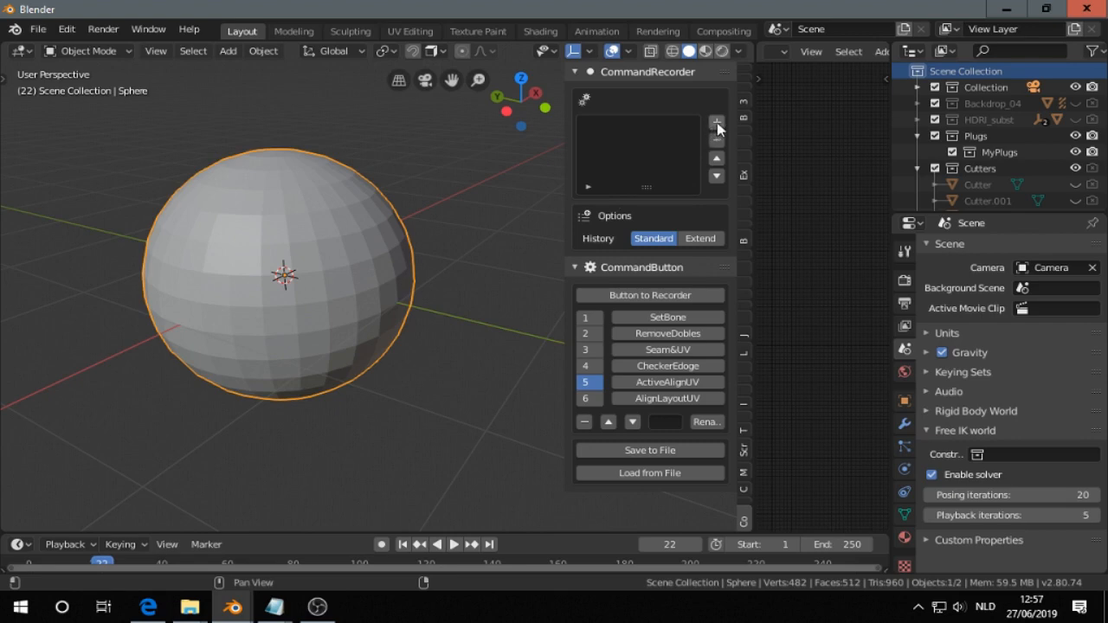
{"action": "left_click", "coordinate": [717, 121]}
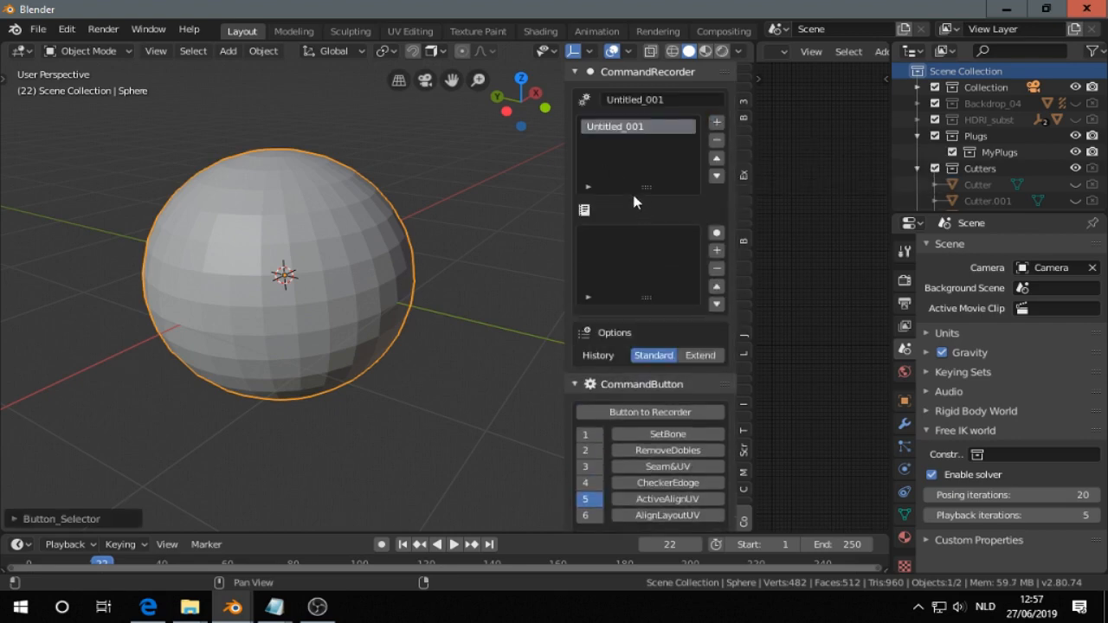
{"action": "mouse_move", "coordinate": [667, 111]}
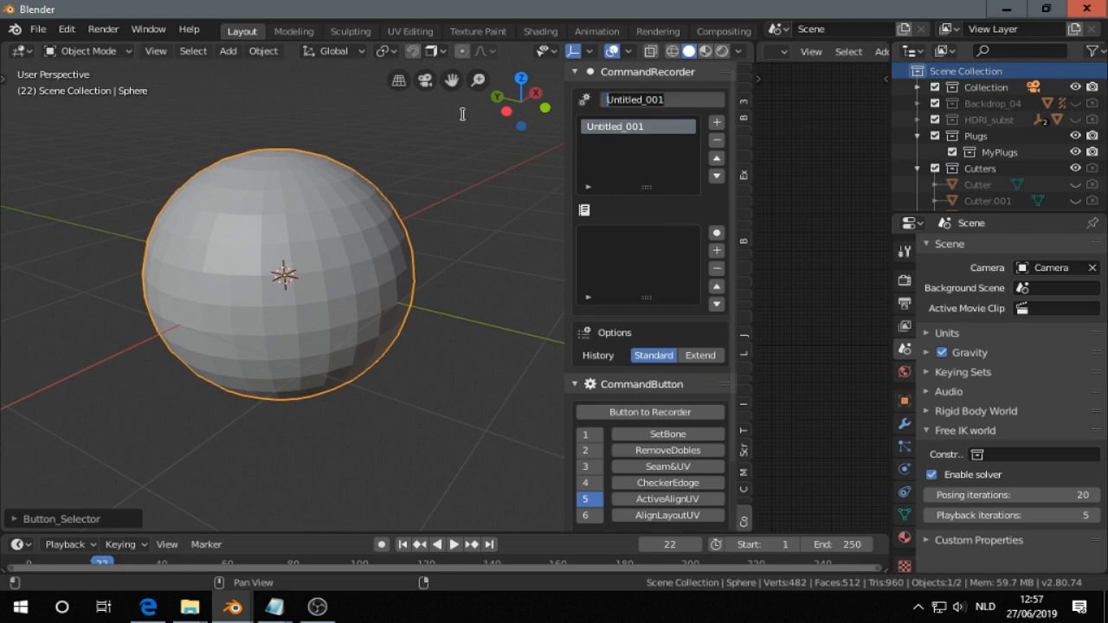
{"action": "type", "text": "Extr"}
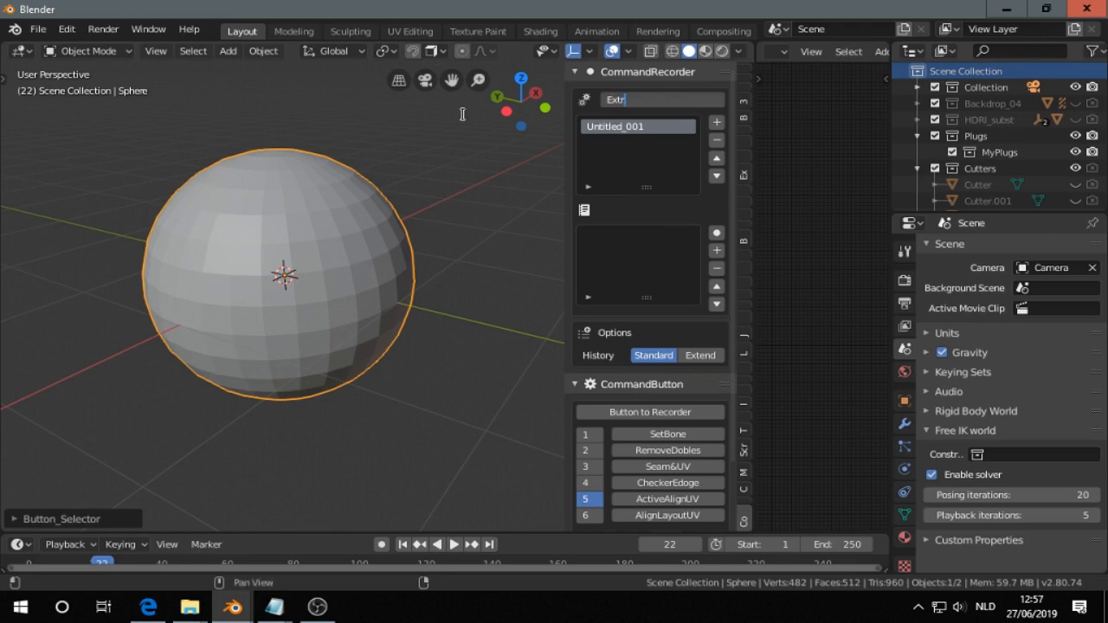
{"action": "mouse_move", "coordinate": [458, 107]}
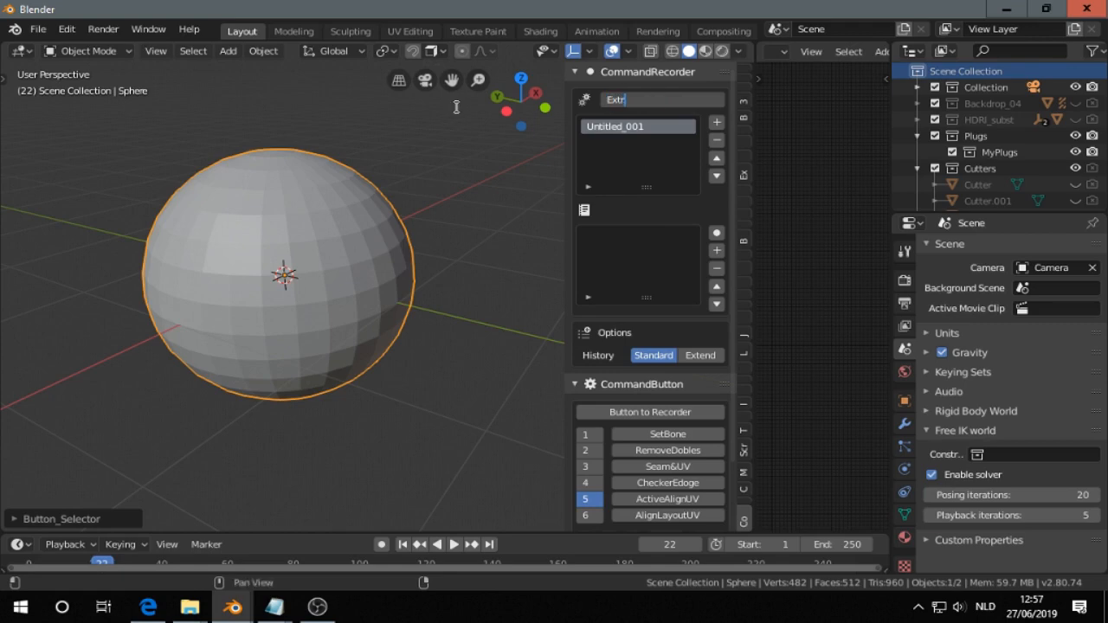
{"action": "mouse_move", "coordinate": [357, 201]}
{"action": "type", "text": "_01"}
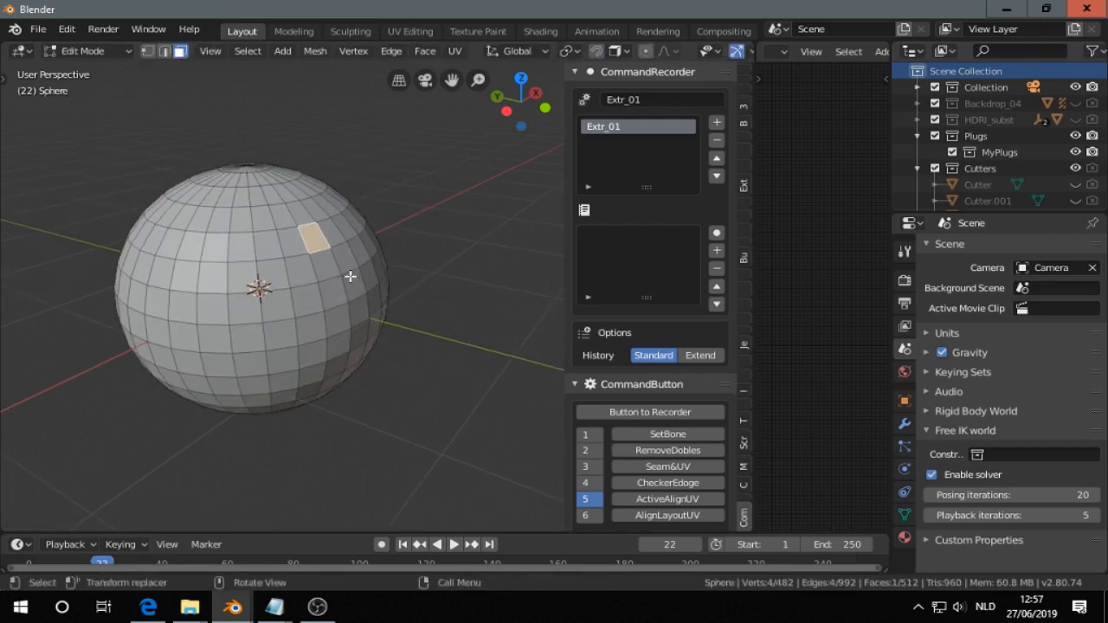
- Record extrude, inset and bevel steps into the Extr_01 list on the sphere's faces
{"action": "left_click_drag", "start_coordinate": [315, 235], "coordinate": [328, 228]}
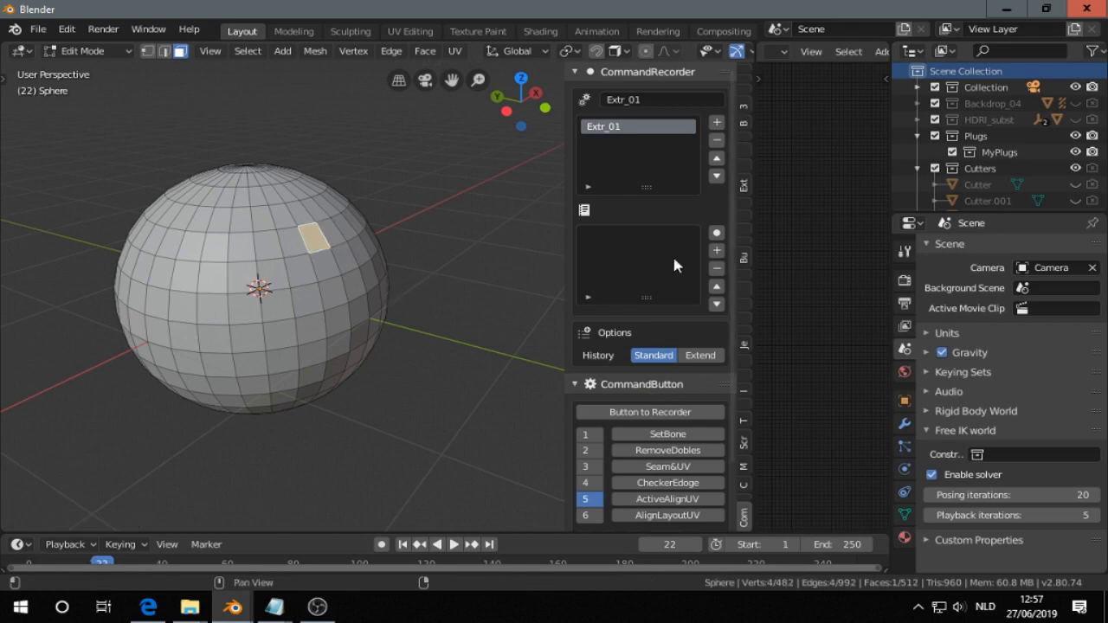
{"action": "mouse_move", "coordinate": [717, 235]}
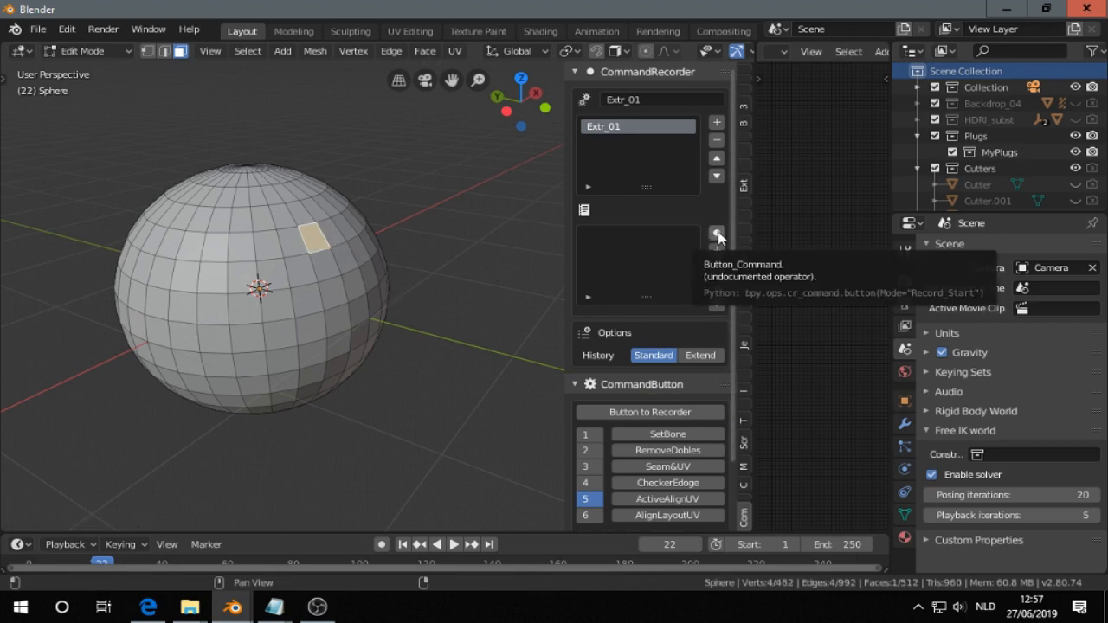
{"action": "left_click", "coordinate": [717, 234]}
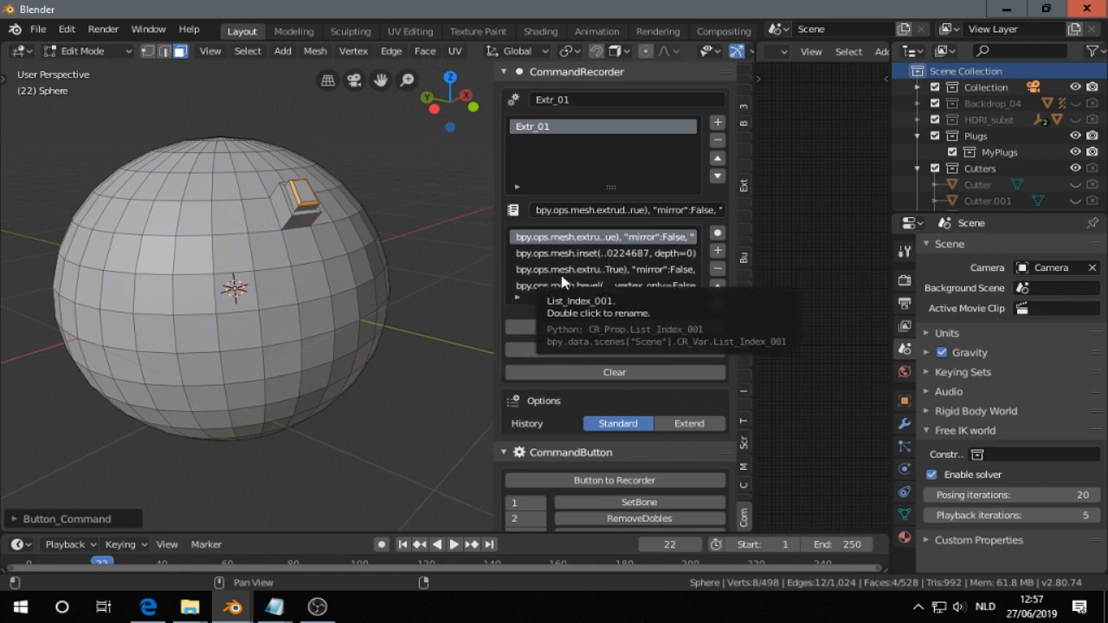
{"action": "mouse_move", "coordinate": [596, 328]}
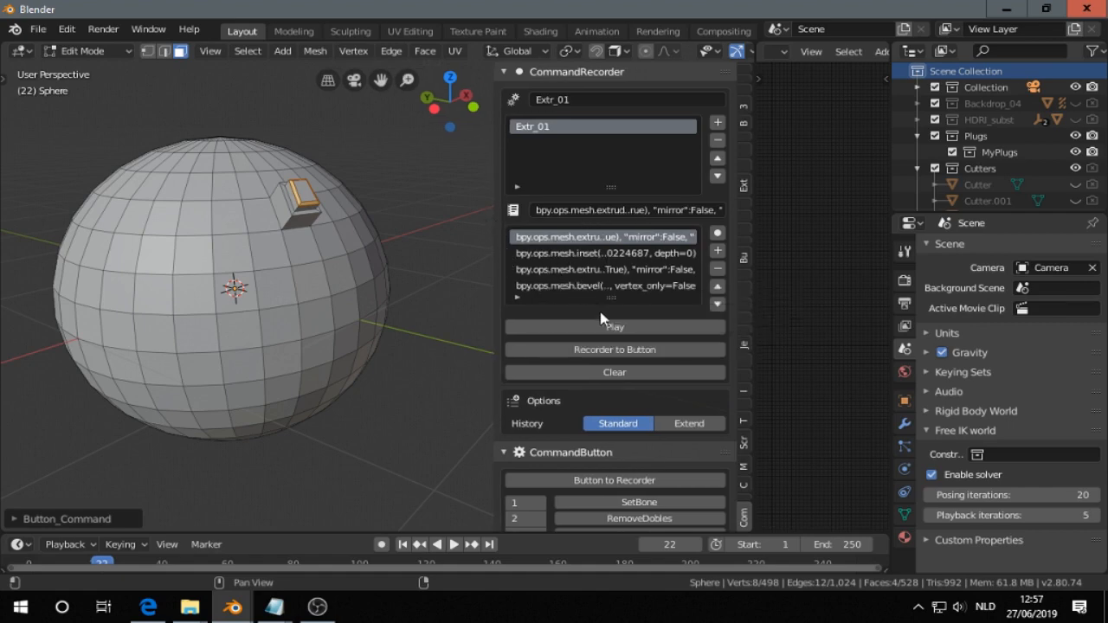
{"action": "left_click", "coordinate": [614, 326]}
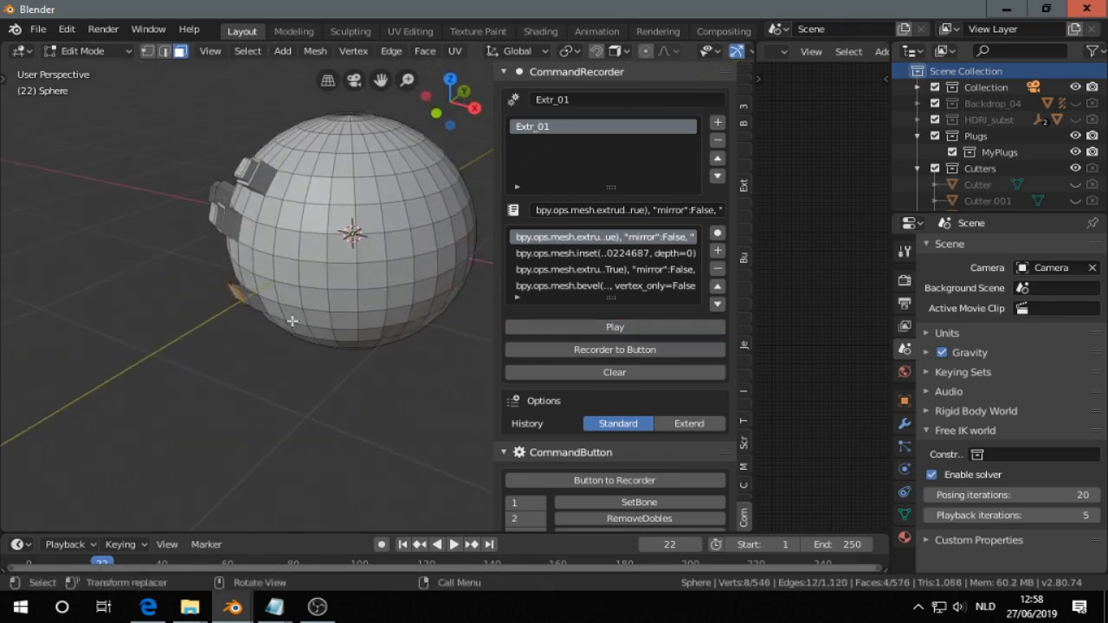
{"action": "left_click_drag", "start_coordinate": [291, 320], "coordinate": [308, 276]}
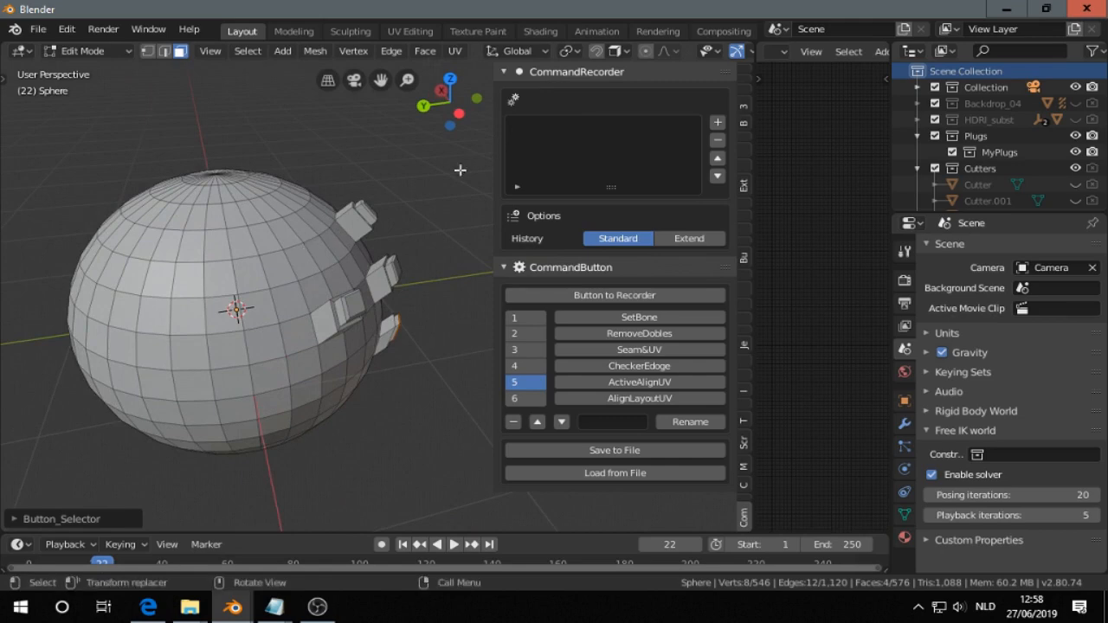
- Add a fresh recording and rename it Extr_Norm_01
{"action": "left_click", "coordinate": [717, 121]}
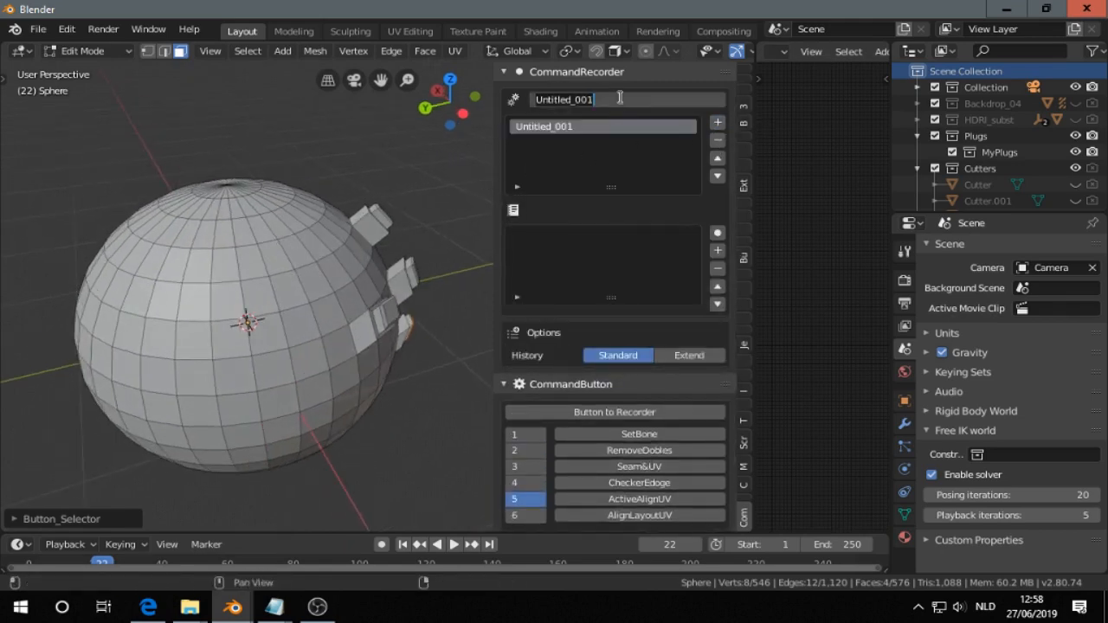
{"action": "type", "text": "E"}
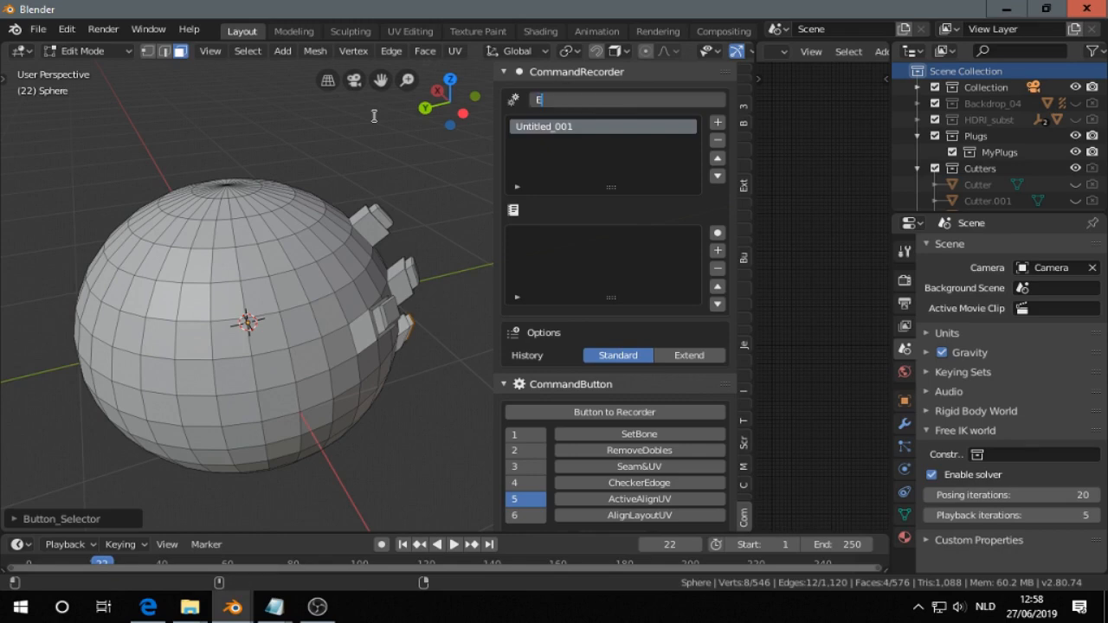
{"action": "type", "text": "xtr_Norm_01"}
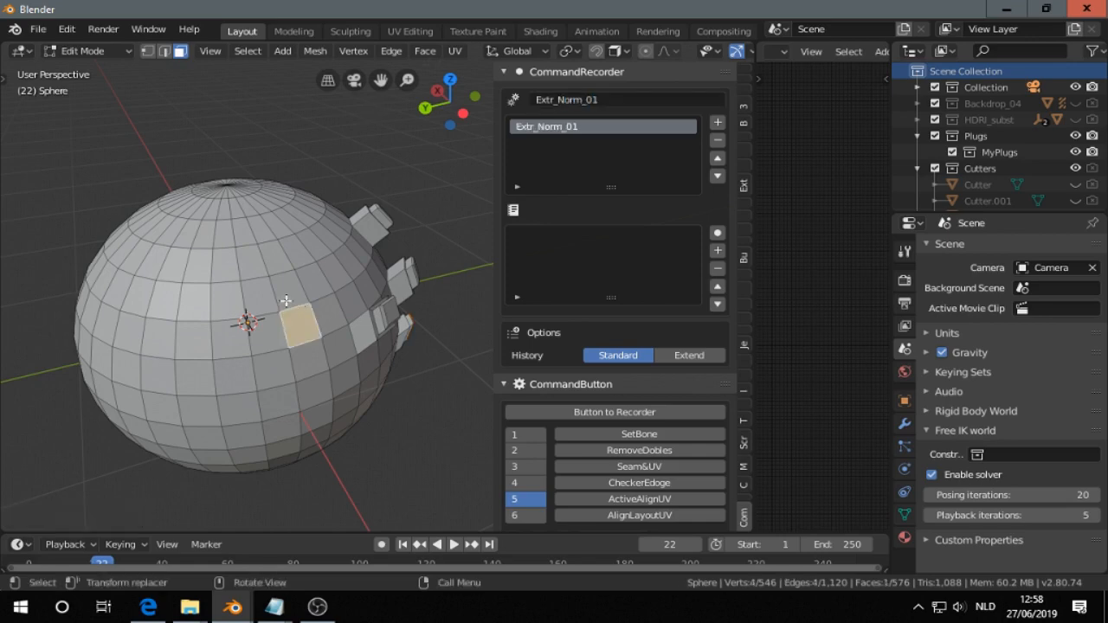
- Extrude three chosen sphere faces outward along their normals while recording
{"action": "left_click_drag", "start_coordinate": [286, 301], "coordinate": [321, 312]}
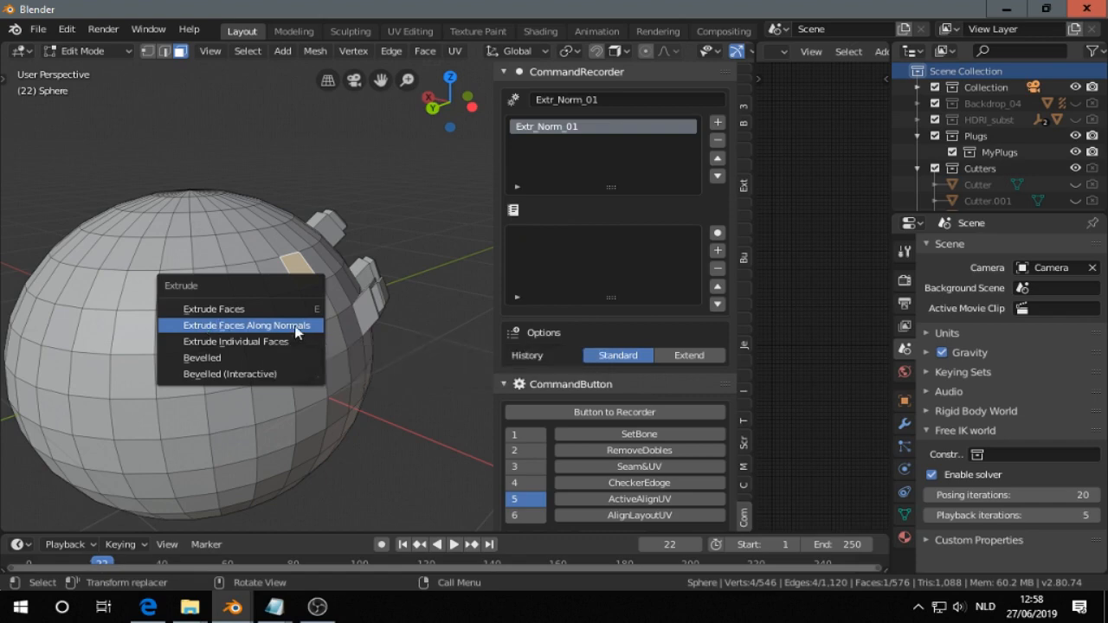
{"action": "left_click", "coordinate": [250, 325]}
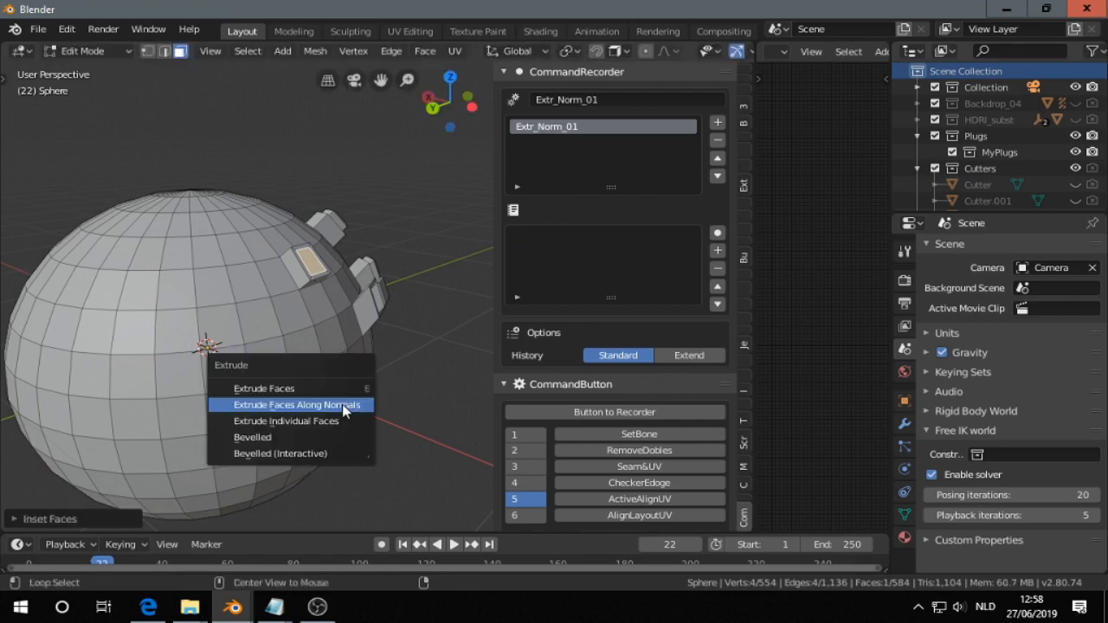
{"action": "left_click", "coordinate": [296, 405]}
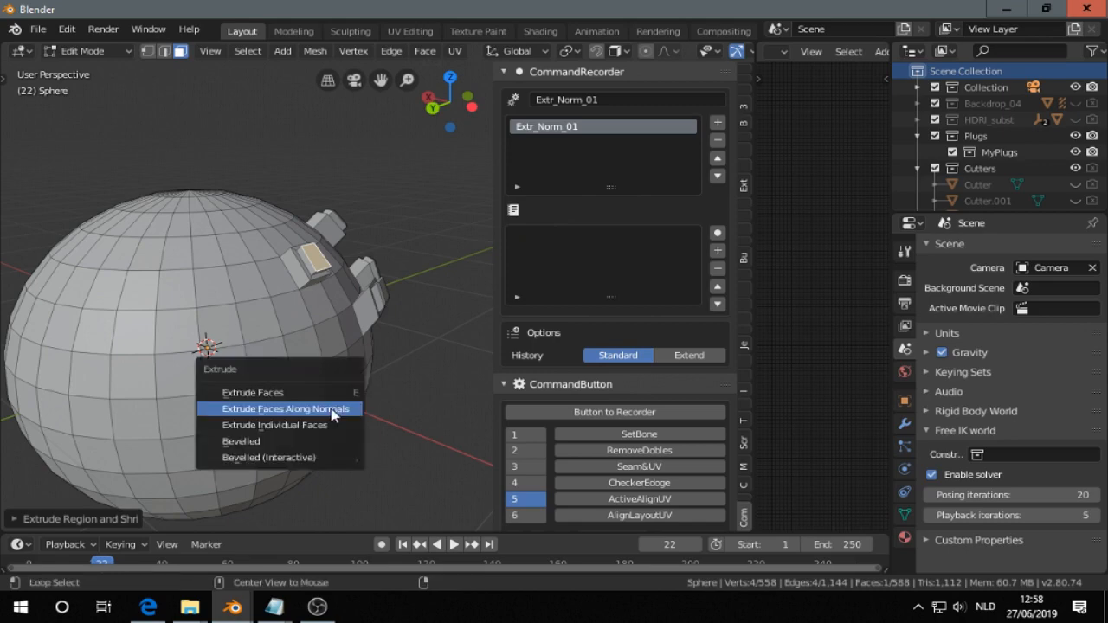
{"action": "left_click", "coordinate": [284, 409]}
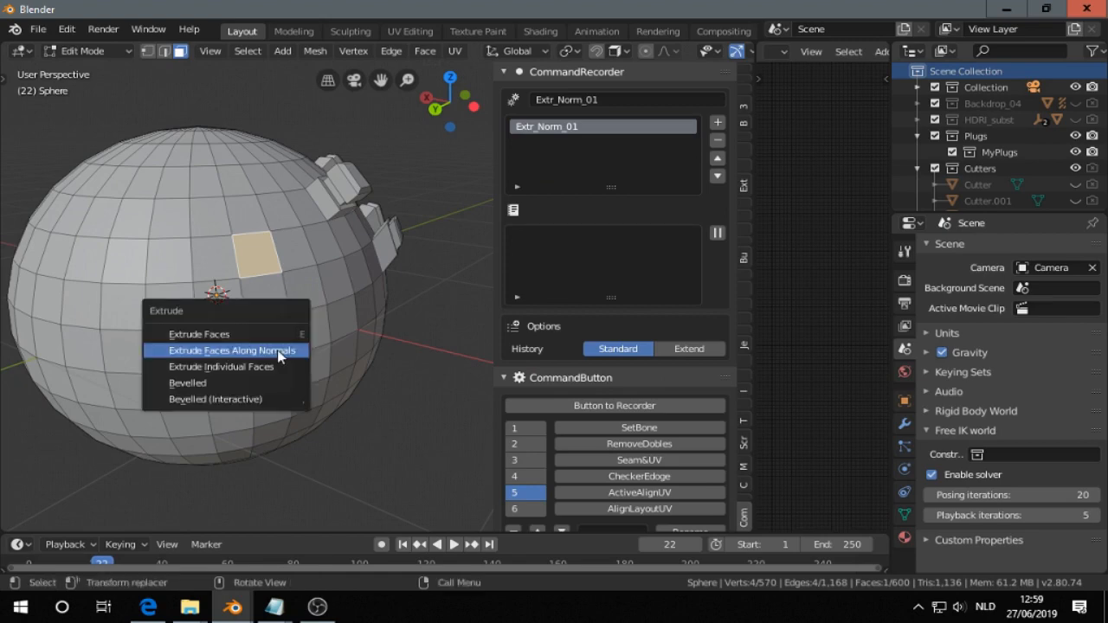
- Extrude further faces along normals to build a stepped arm out from the sphere
{"action": "left_click", "coordinate": [229, 350]}
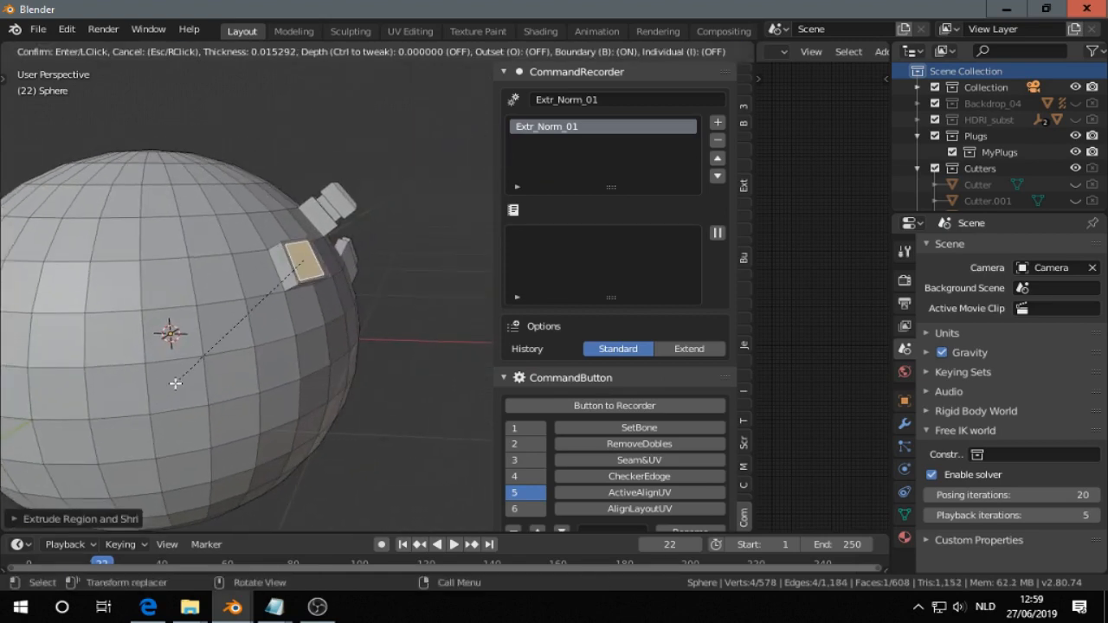
{"action": "left_click", "coordinate": [175, 385]}
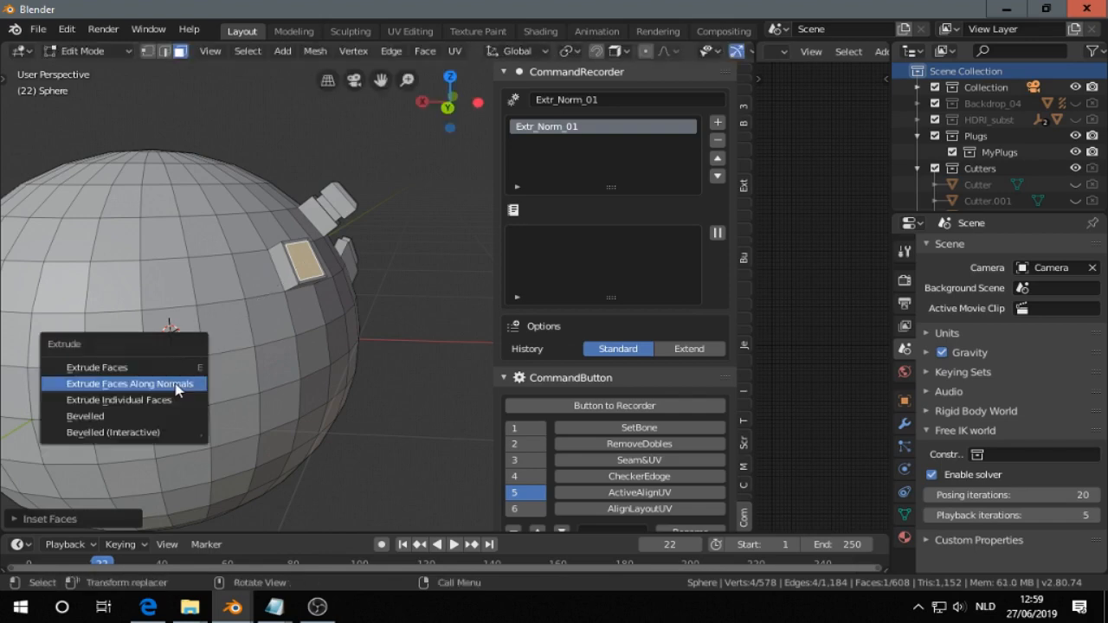
{"action": "left_click", "coordinate": [129, 383]}
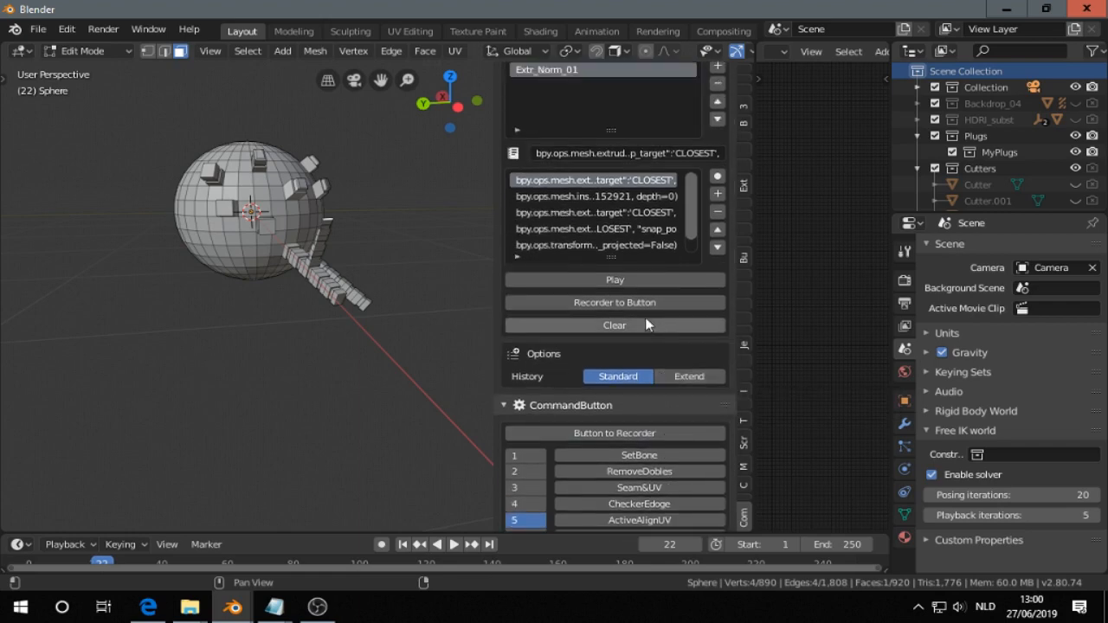
{"action": "mouse_move", "coordinate": [638, 268]}
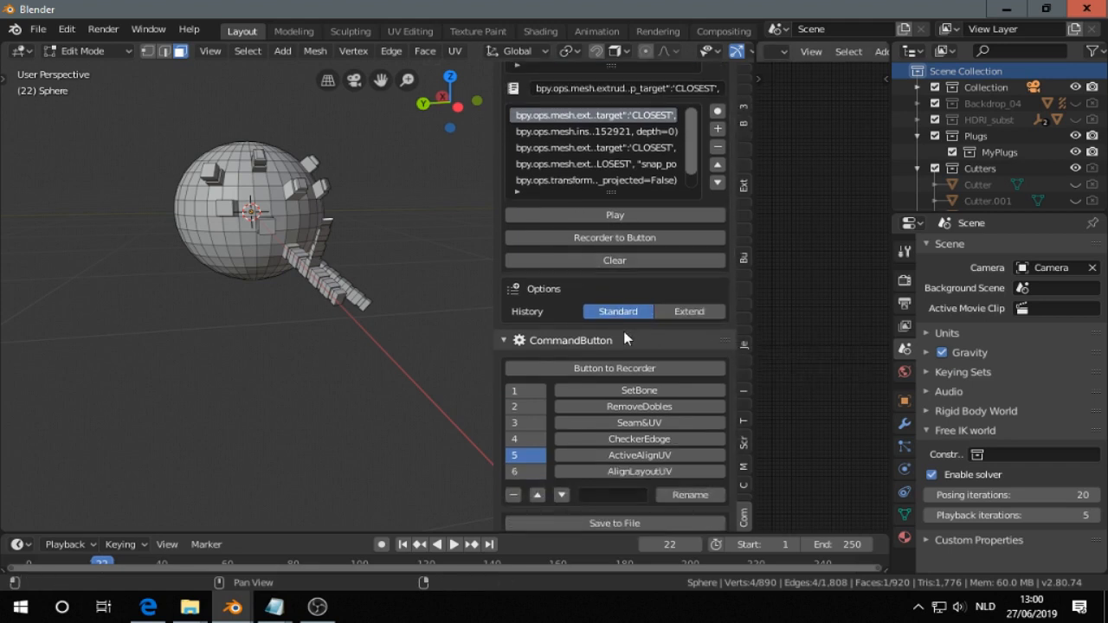
{"action": "mouse_move", "coordinate": [597, 139]}
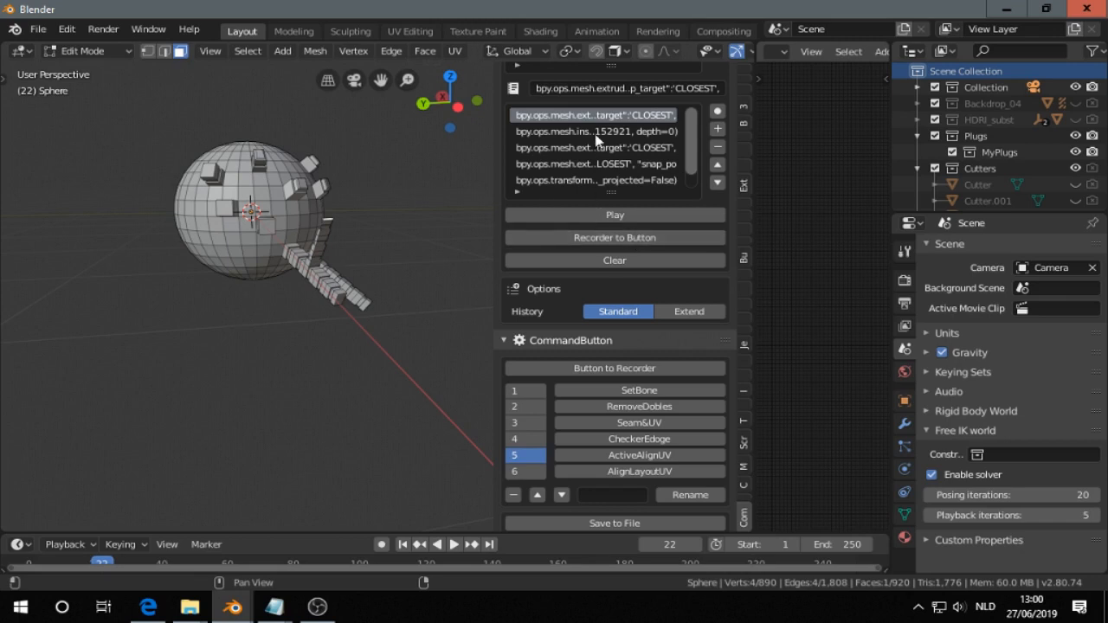
{"action": "mouse_move", "coordinate": [603, 115]}
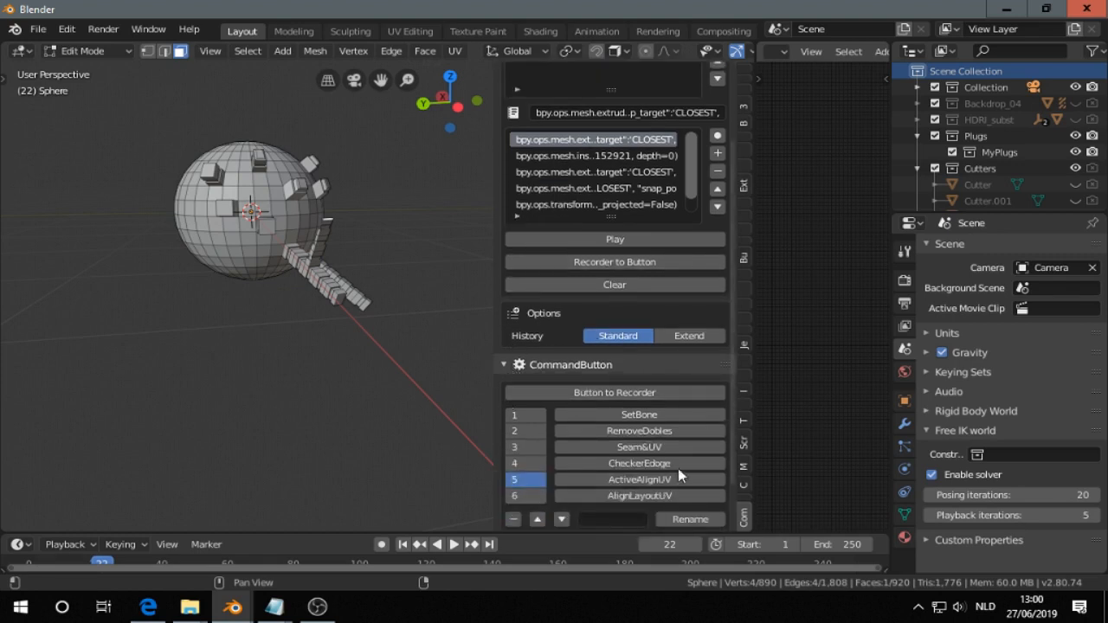
{"action": "mouse_move", "coordinate": [627, 273]}
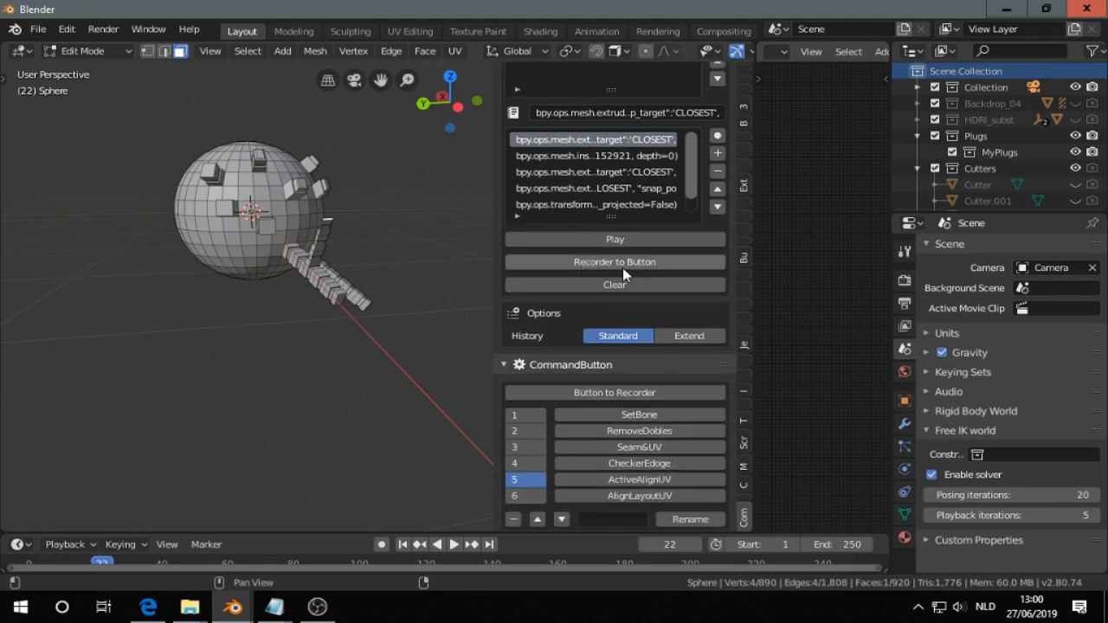
{"action": "mouse_move", "coordinate": [615, 270]}
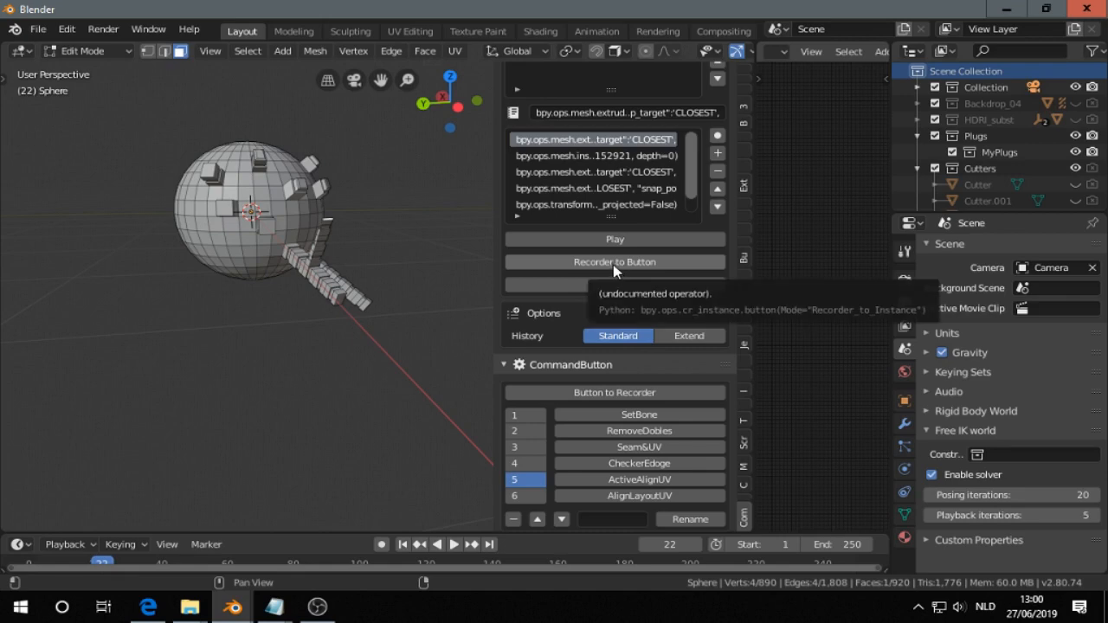
- Convert the Extr_Norm_01 recording into button 7 of the CommandButton list
{"action": "left_click", "coordinate": [613, 262]}
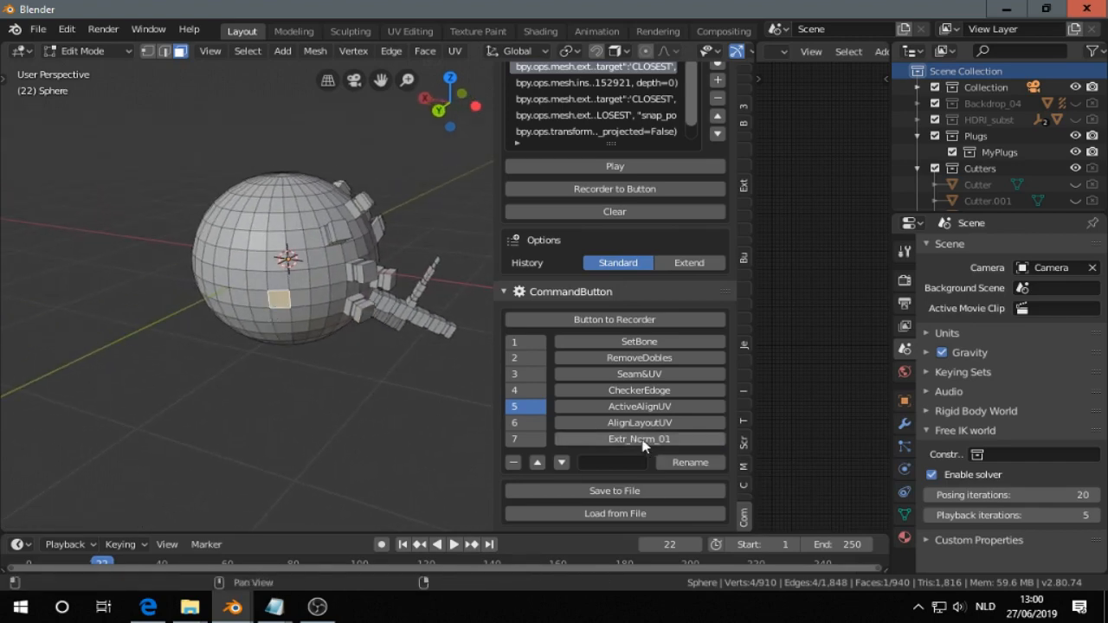
- Run the Extr_Norm_01 macro, then extrude another face along its normal
{"action": "left_click", "coordinate": [639, 440]}
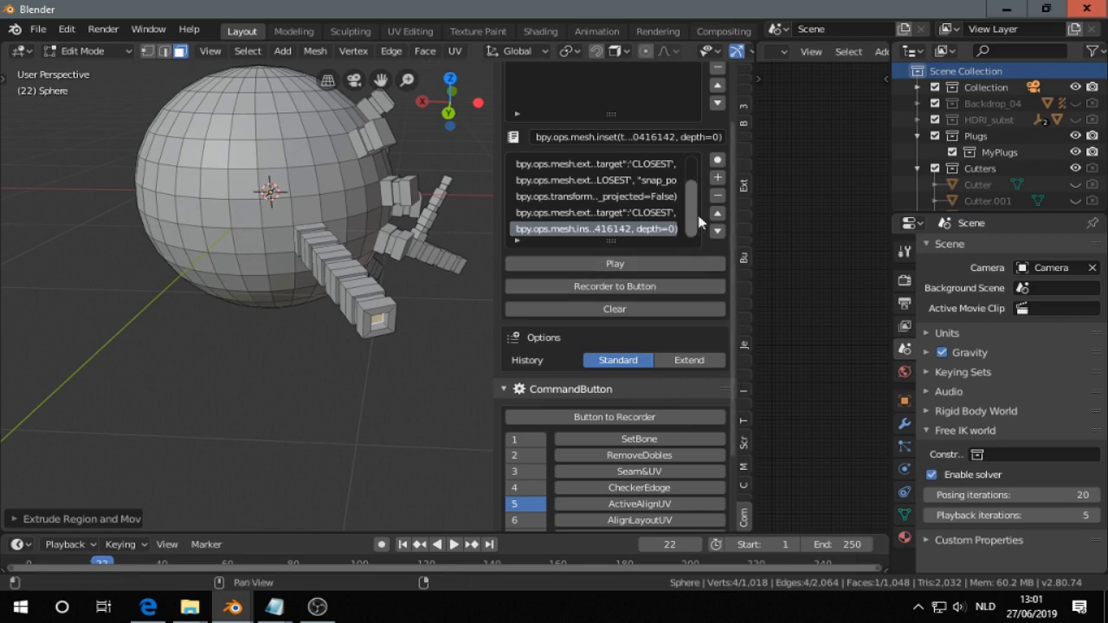
{"action": "left_click", "coordinate": [215, 218]}
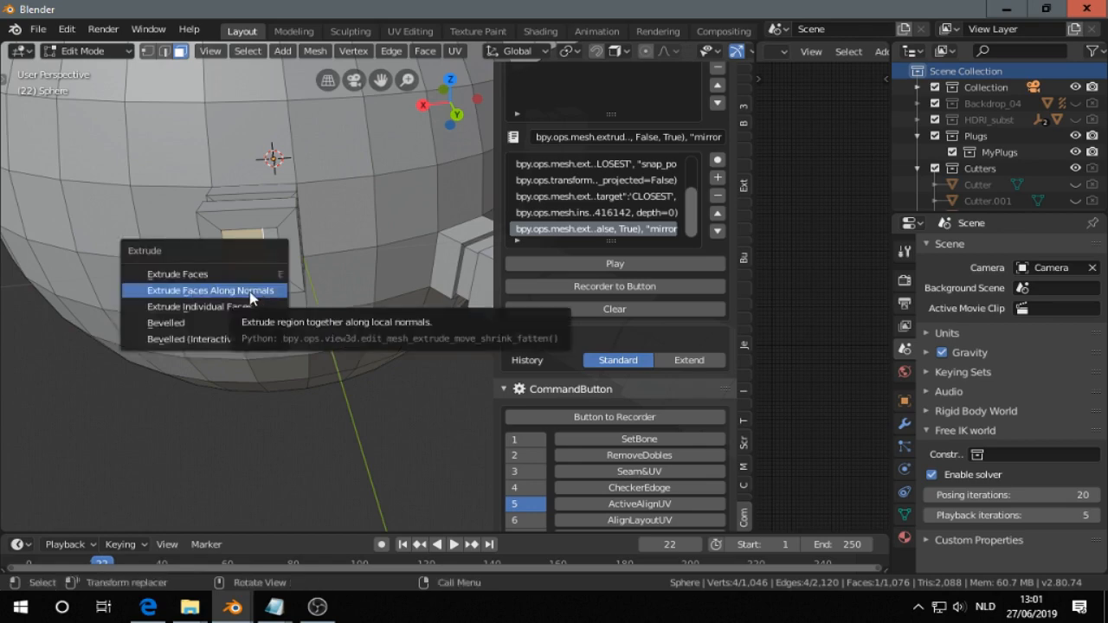
{"action": "left_click", "coordinate": [210, 291]}
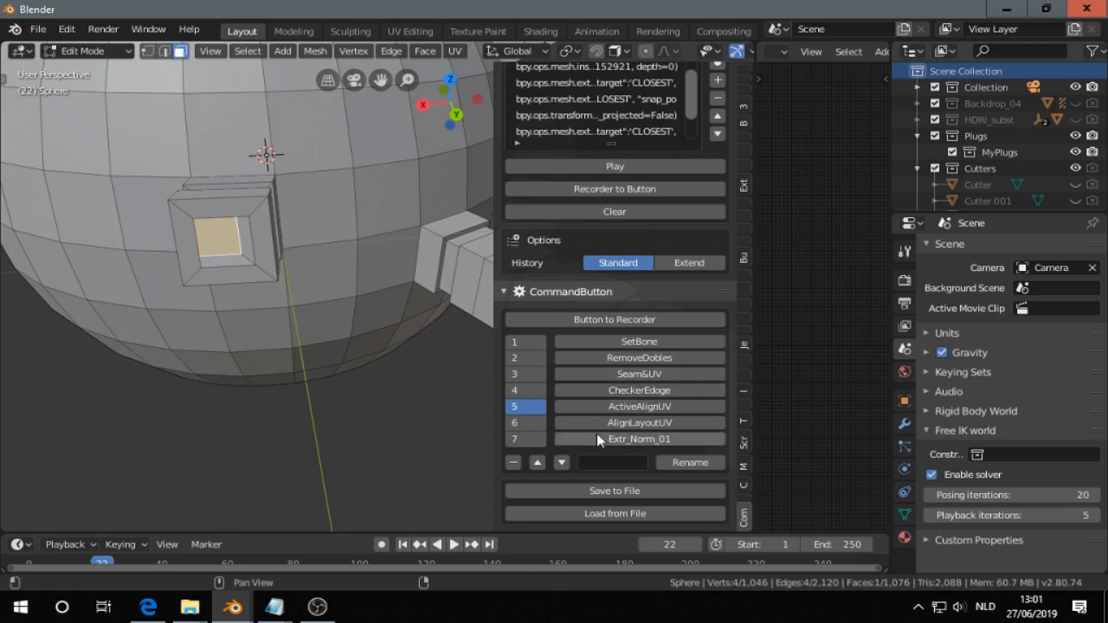
- Re-create the Extr_Norm_01 macro button as item 7 from the updated recording
{"action": "left_click", "coordinate": [515, 440]}
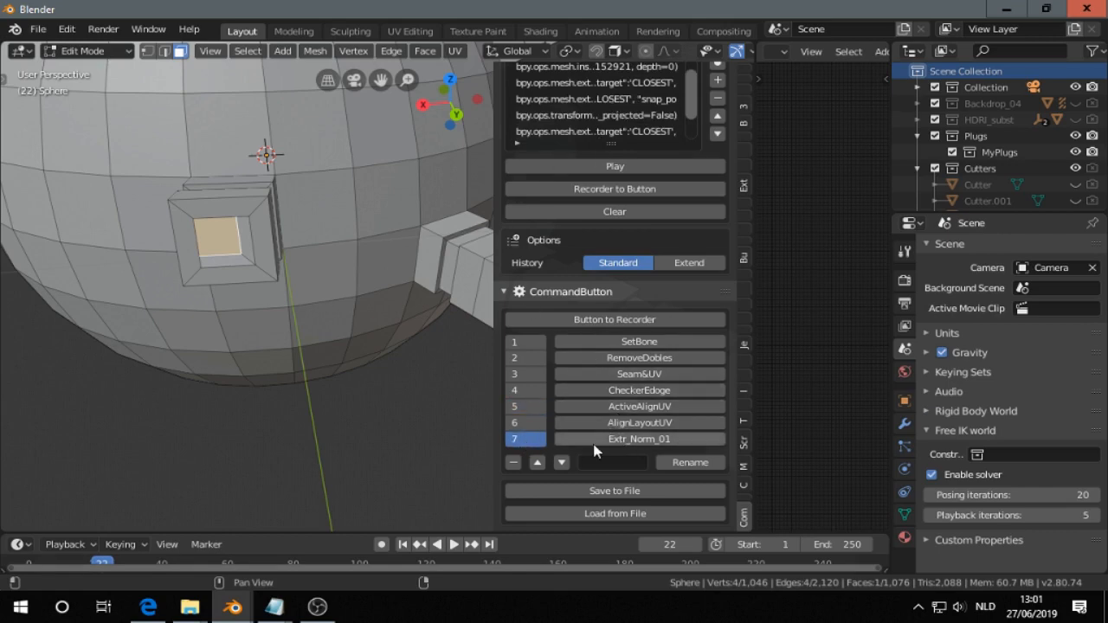
{"action": "mouse_move", "coordinate": [513, 462]}
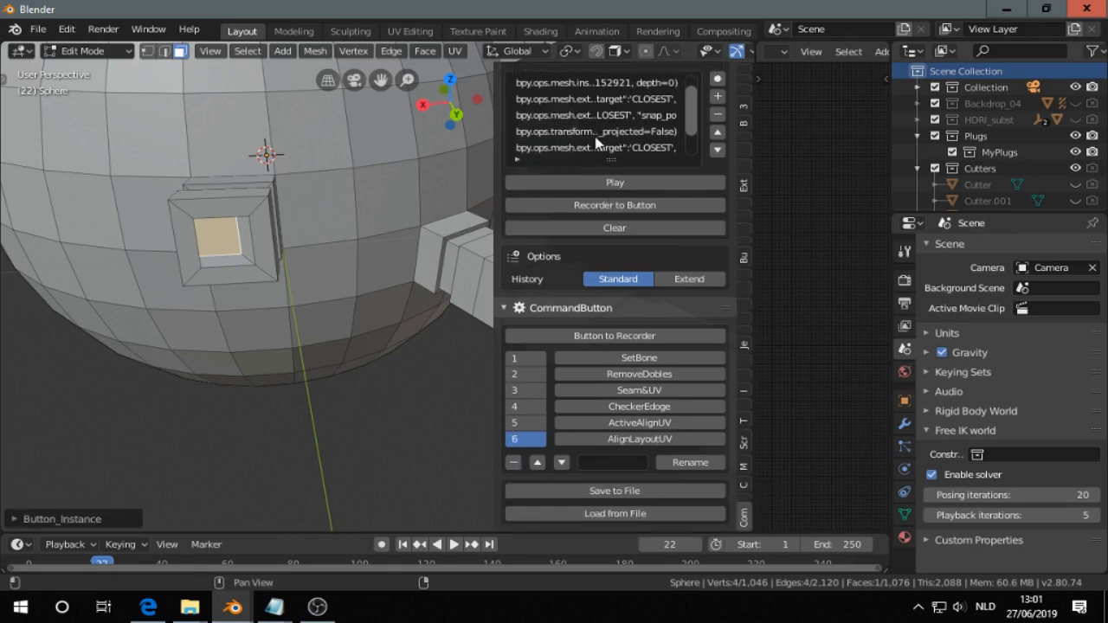
{"action": "mouse_move", "coordinate": [589, 205]}
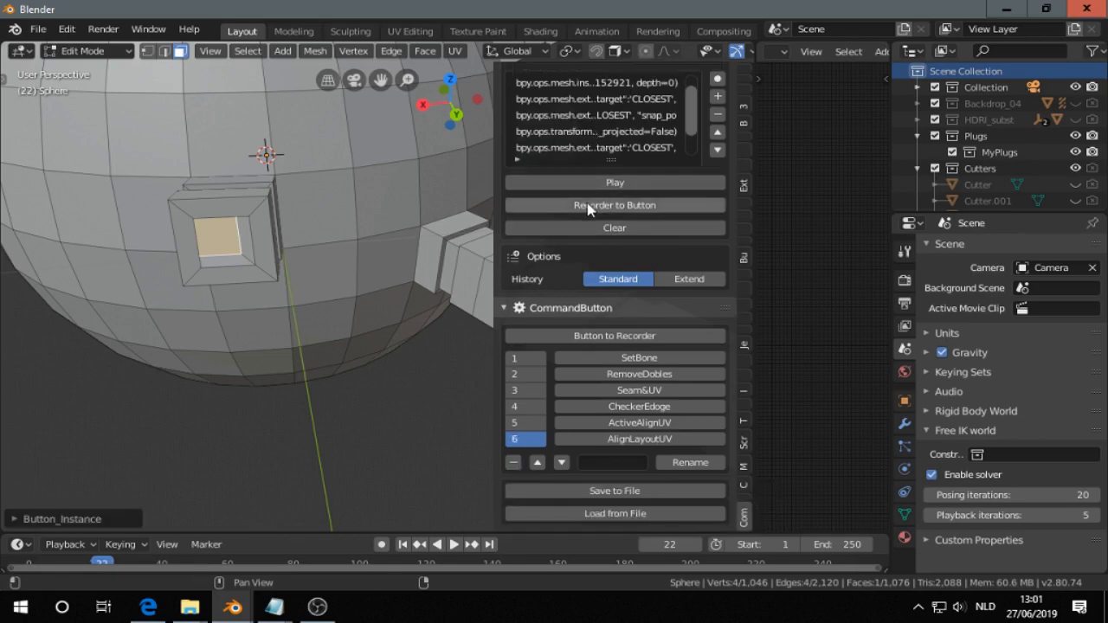
{"action": "left_click", "coordinate": [615, 204]}
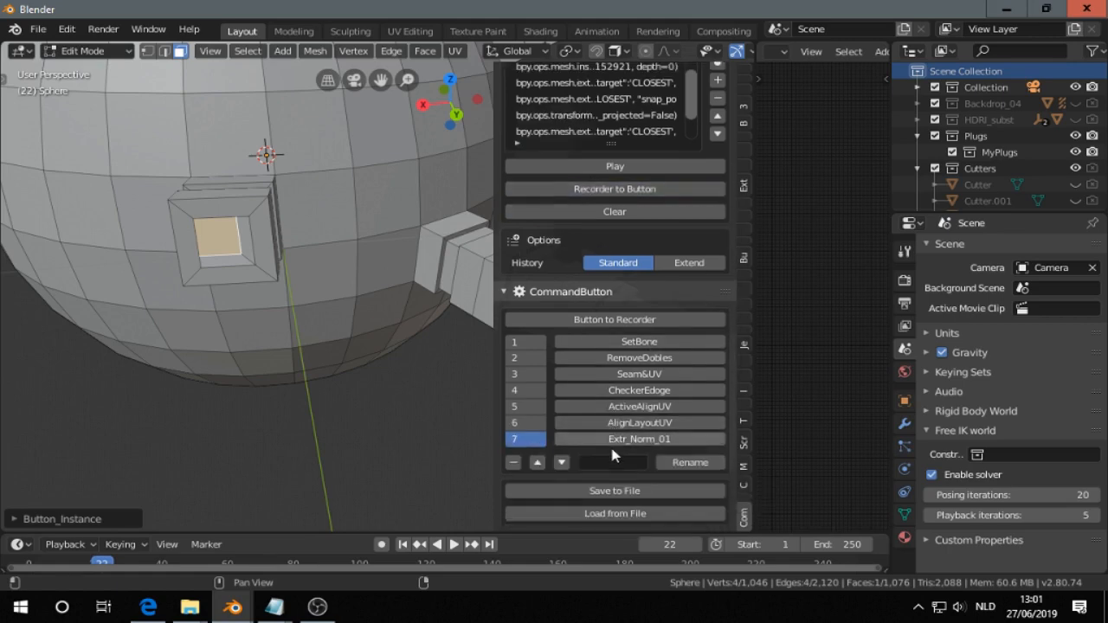
{"action": "mouse_move", "coordinate": [519, 350]}
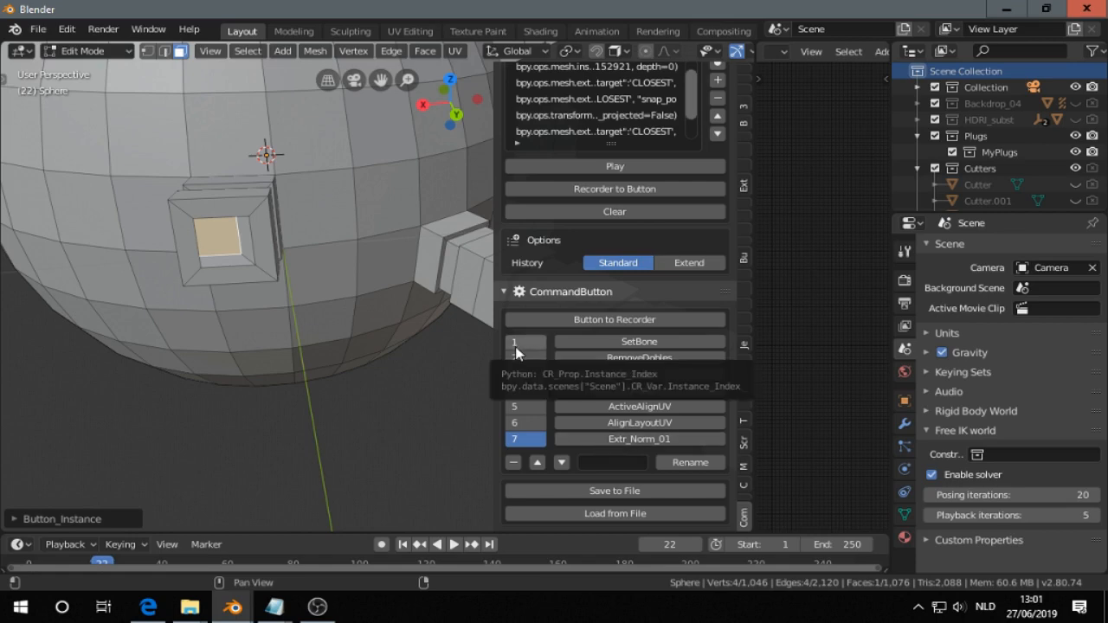
{"action": "mouse_move", "coordinate": [536, 349]}
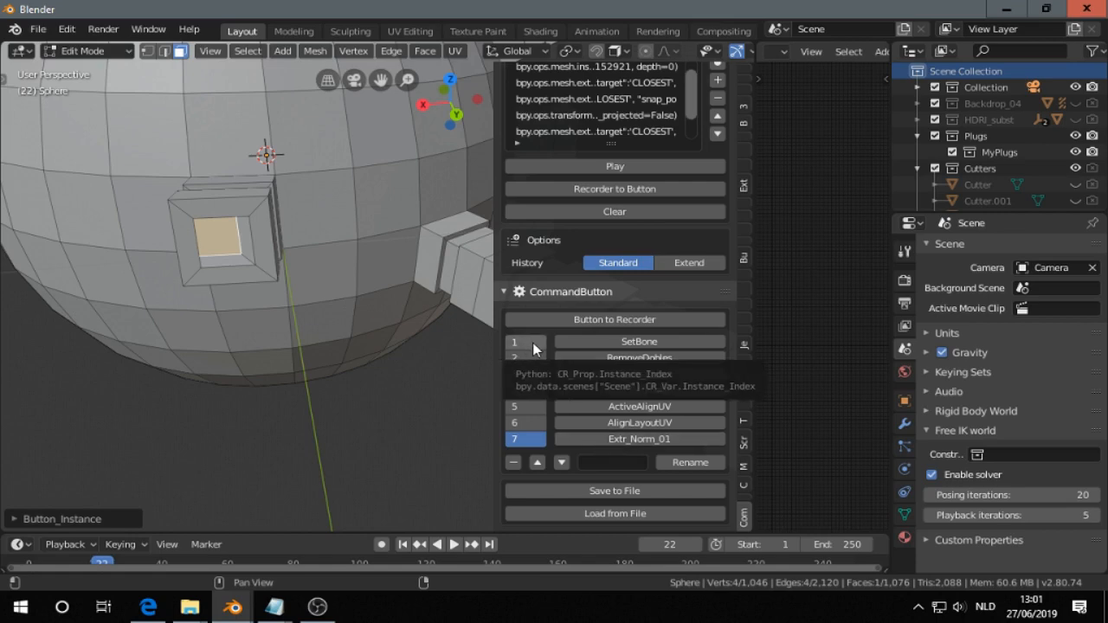